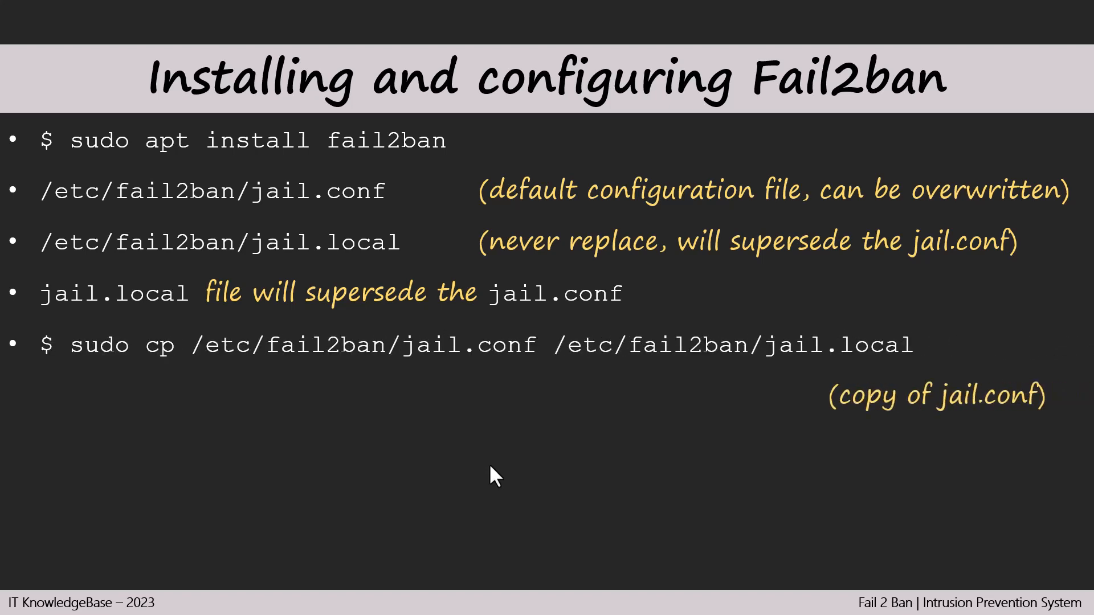
mouse_move(564, 524)
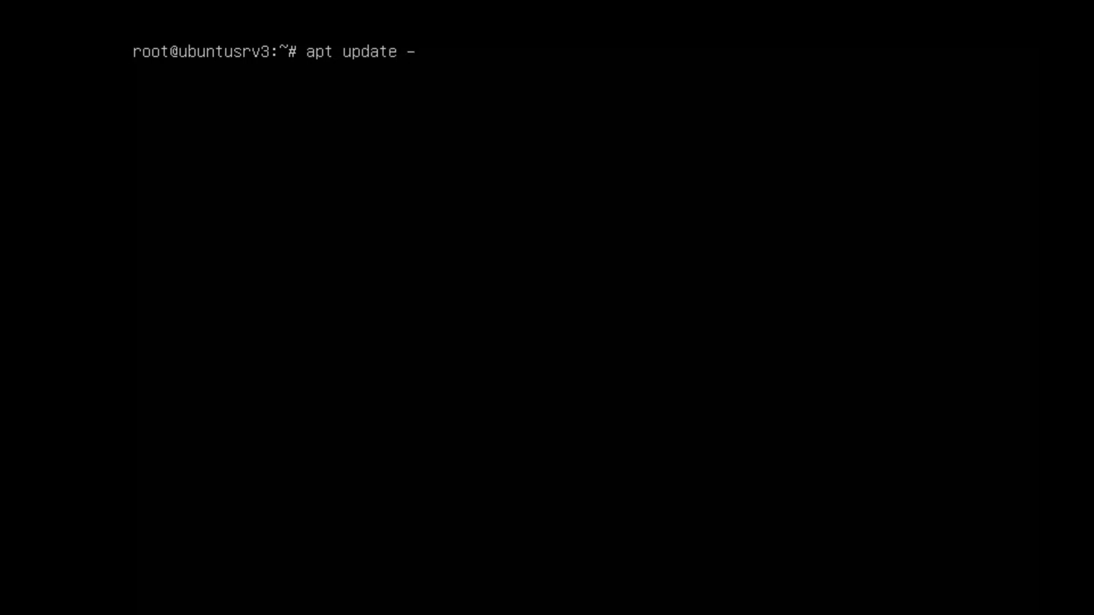
Run 'apt update -y' then 'apt install fail2ban' to install Fail2ban with its dependencies.
type("y")
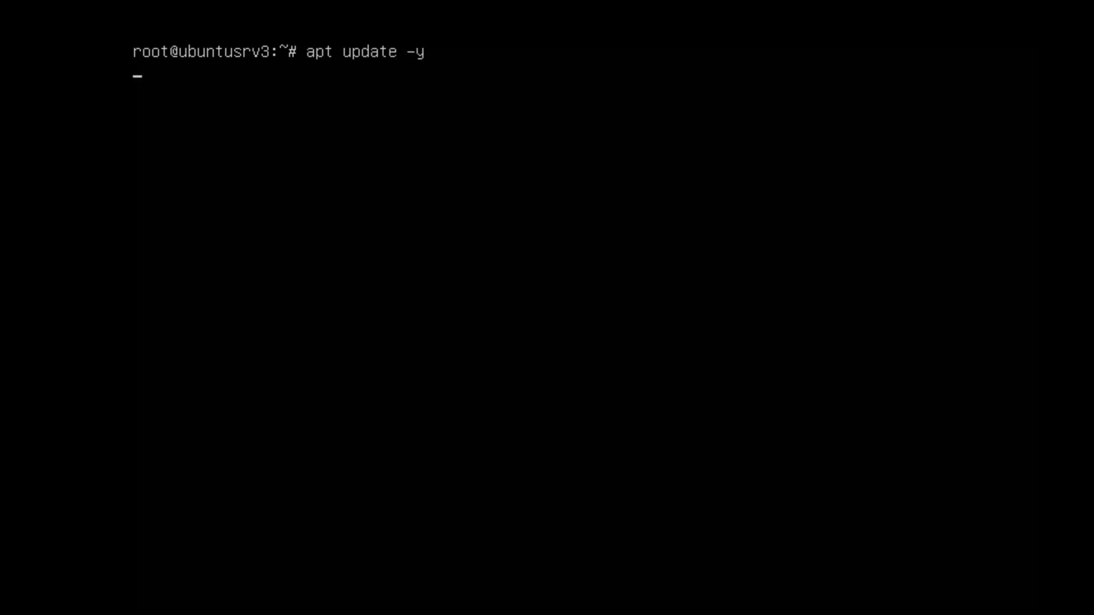
key("Return")
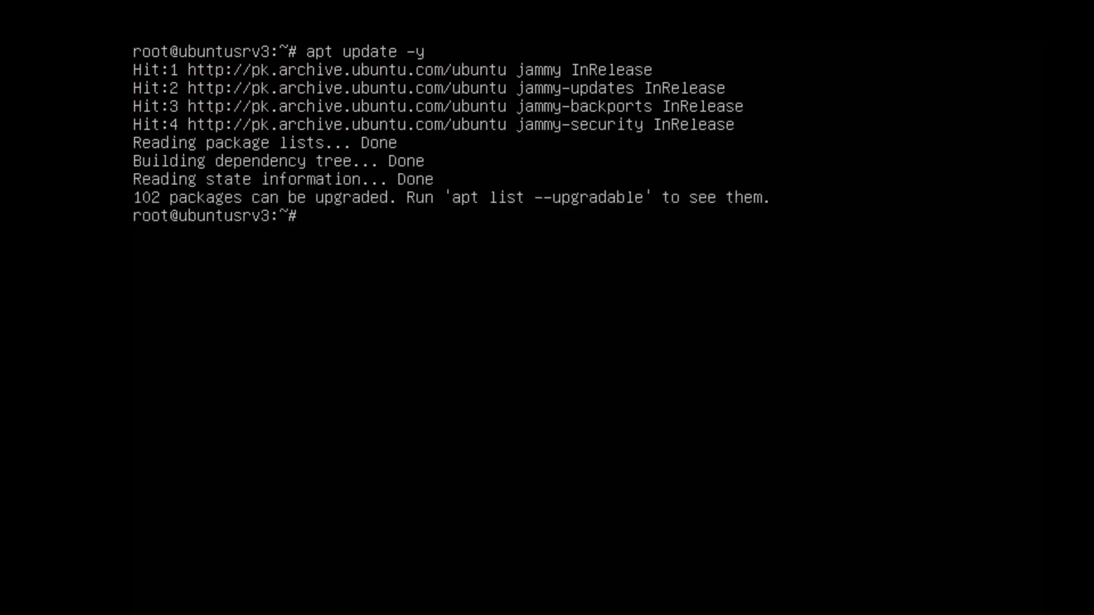
type("aot")
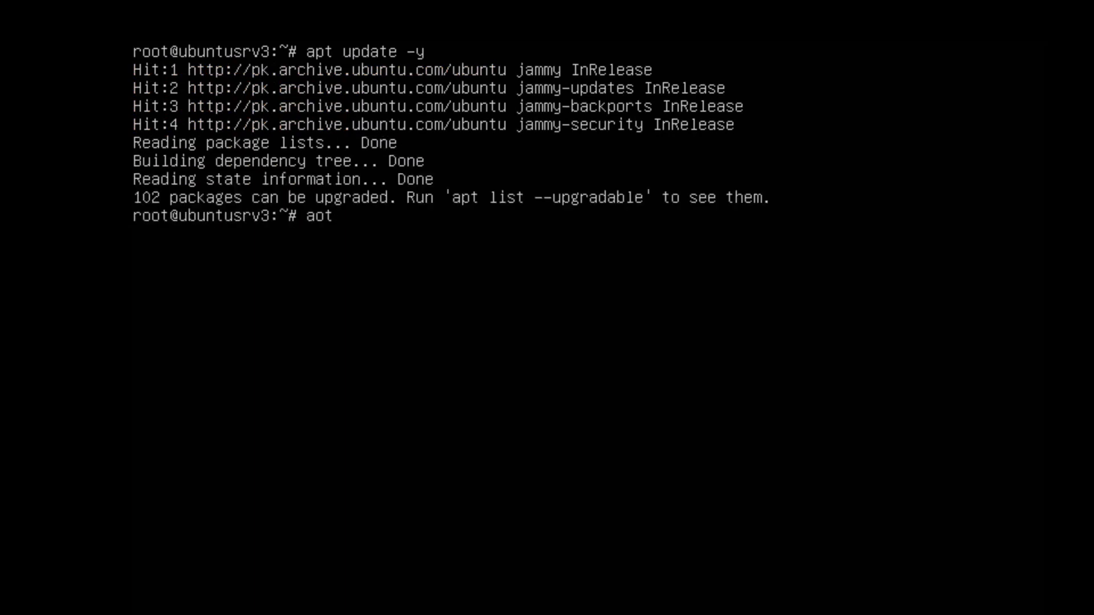
type("pt install fail")
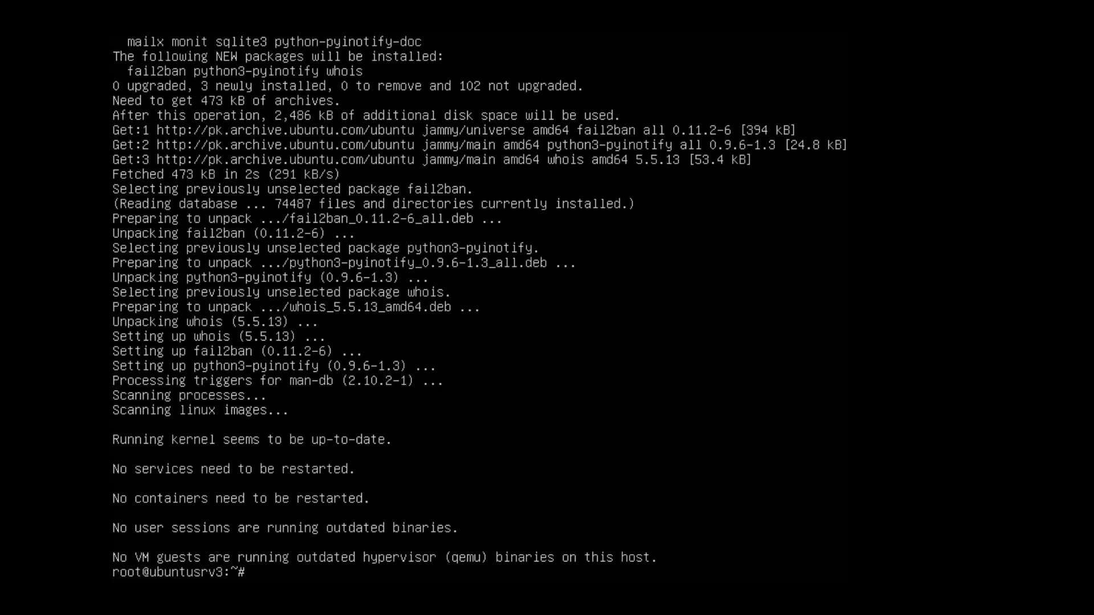
Change into /etc/fail2ban and list its contents with 'ls -alps'.
type("cd /etc/fail2ban/")
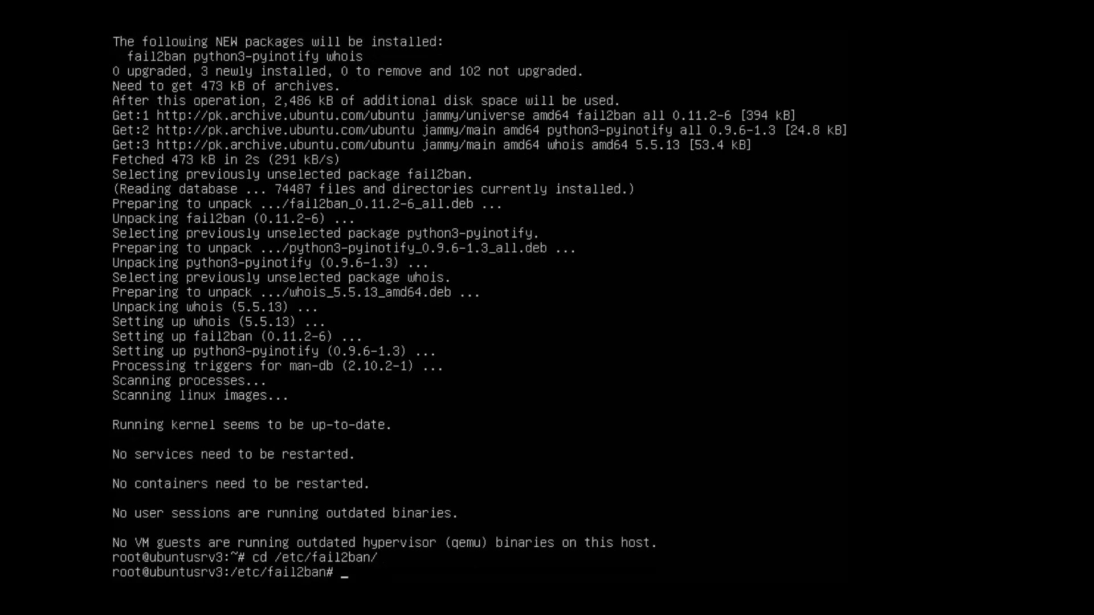
type("ls")
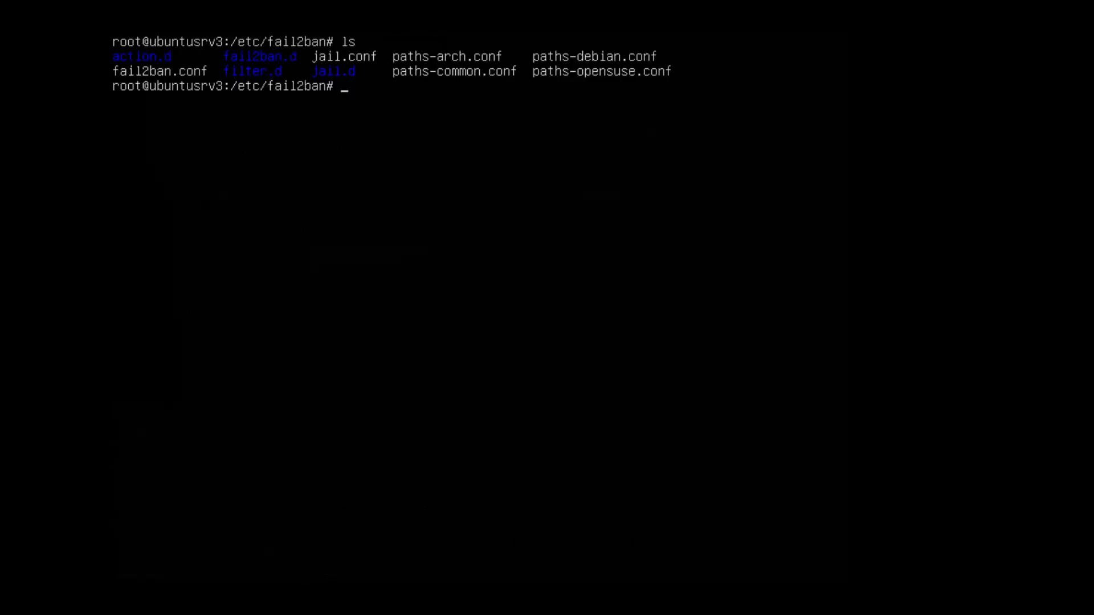
type("ls -alps")
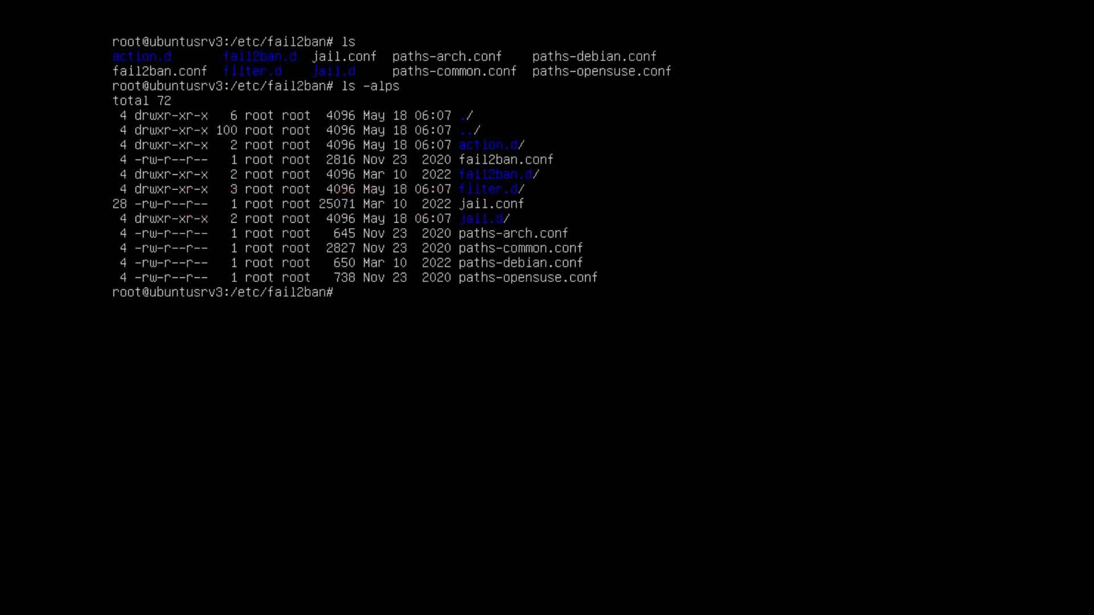
Copy jail.conf to jail.local and list the directory again to confirm the new file.
type("cp j")
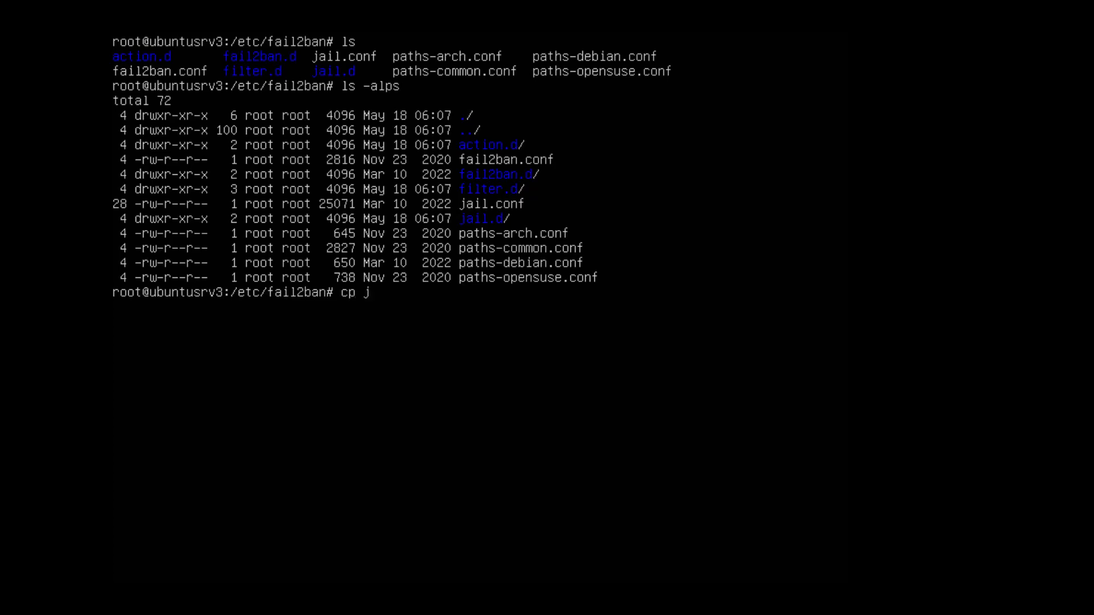
type("ail.conf")
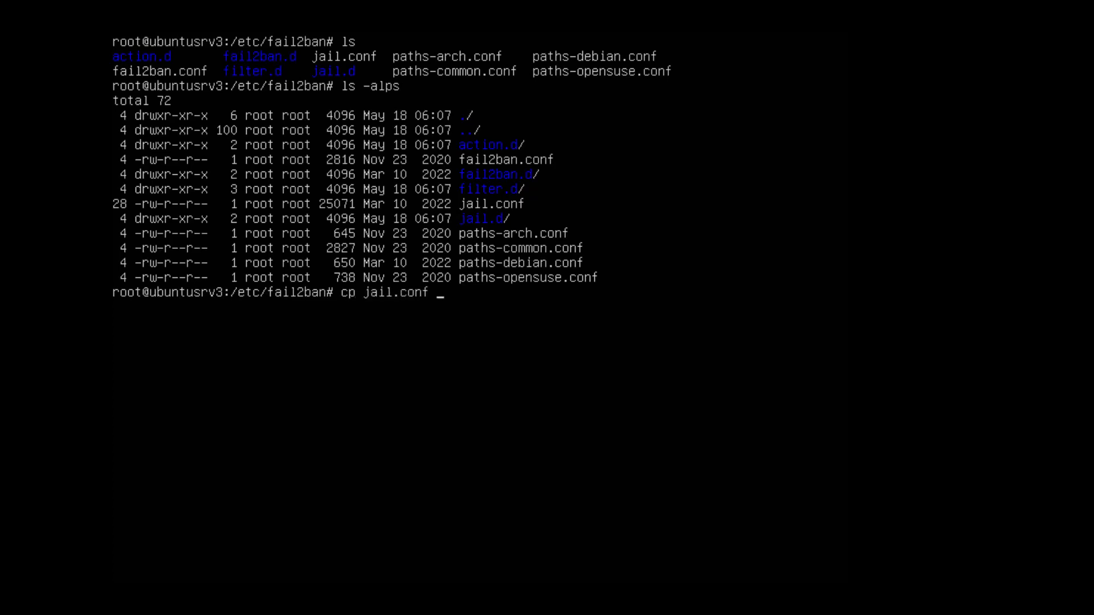
type("j")
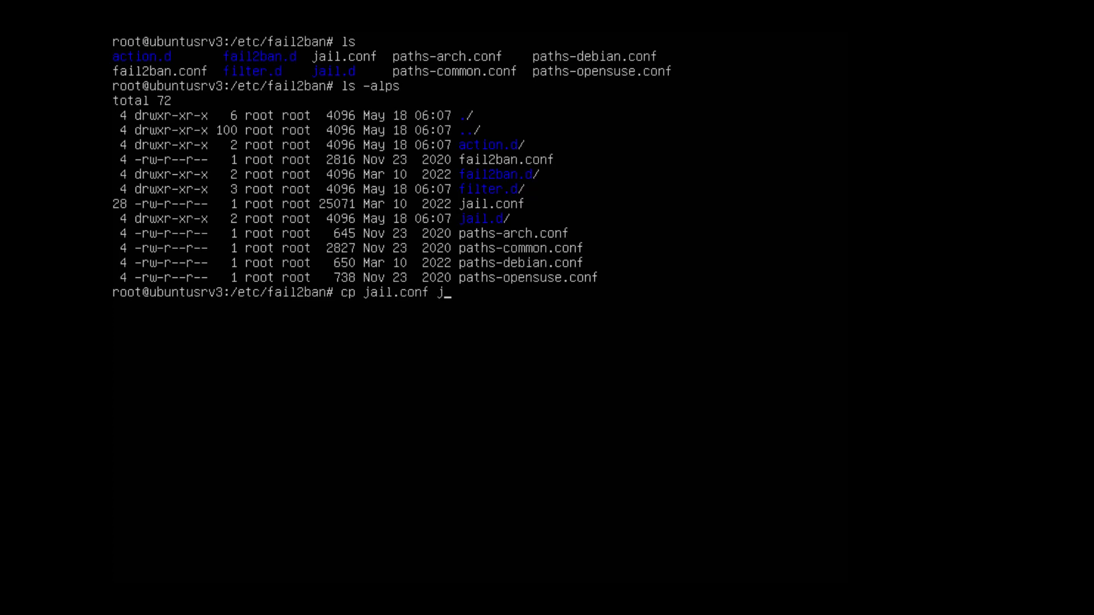
type("ail.loca")
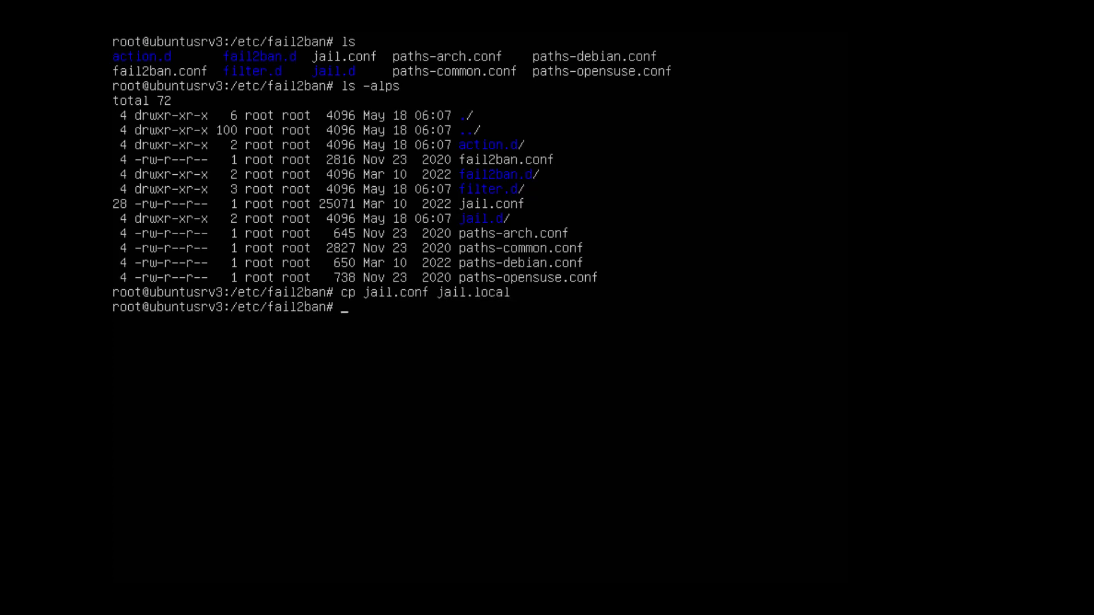
type("ls -alp")
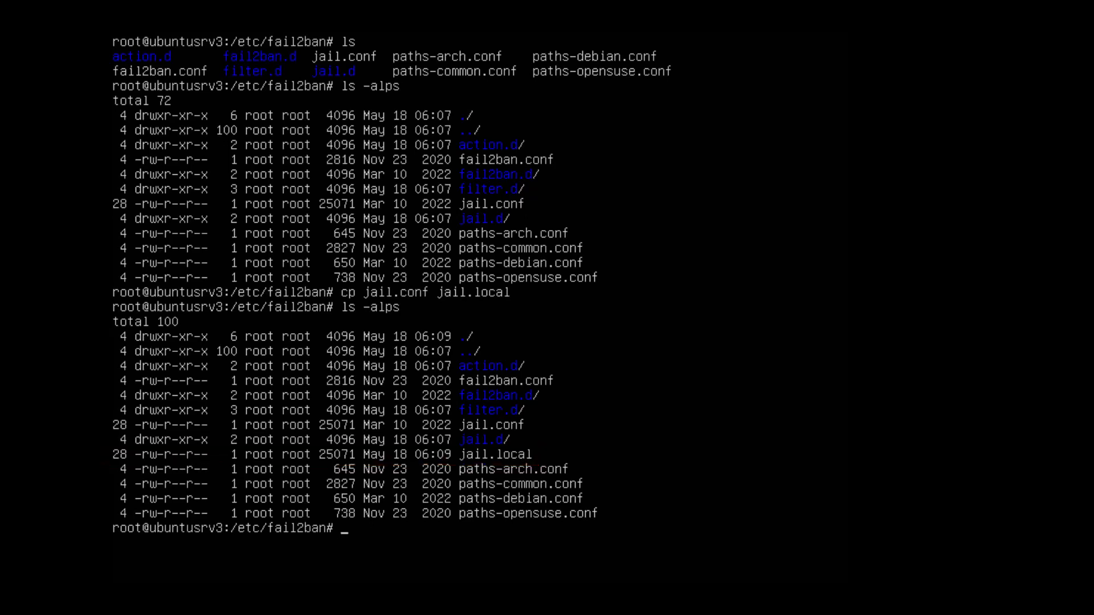
Restart fail2ban and enable it at boot with 'systemctl enable --now fail2ban'.
type("su")
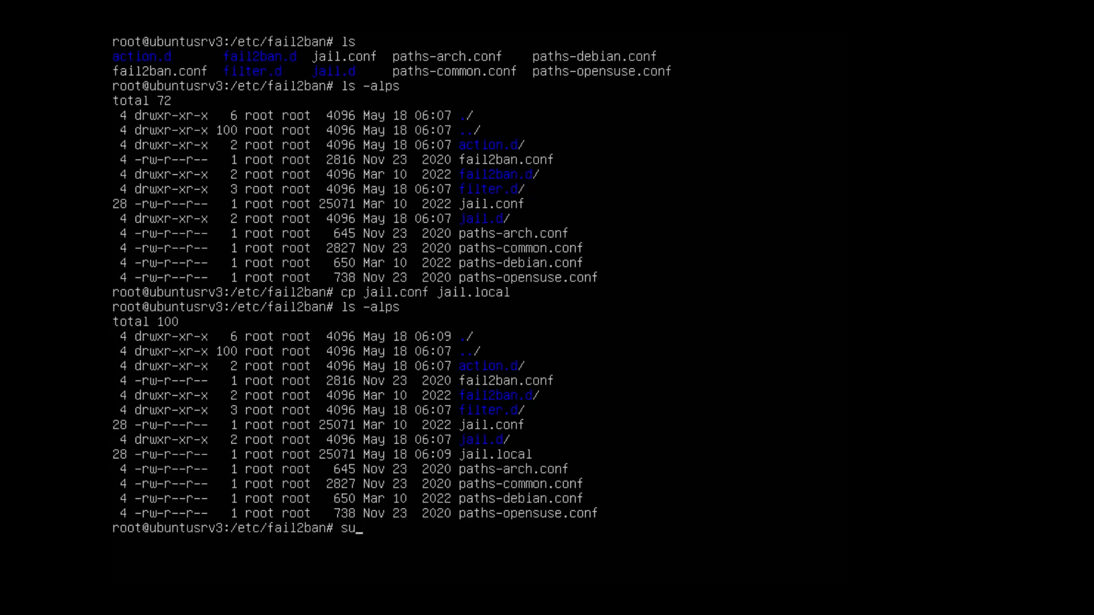
type("ystemctl")
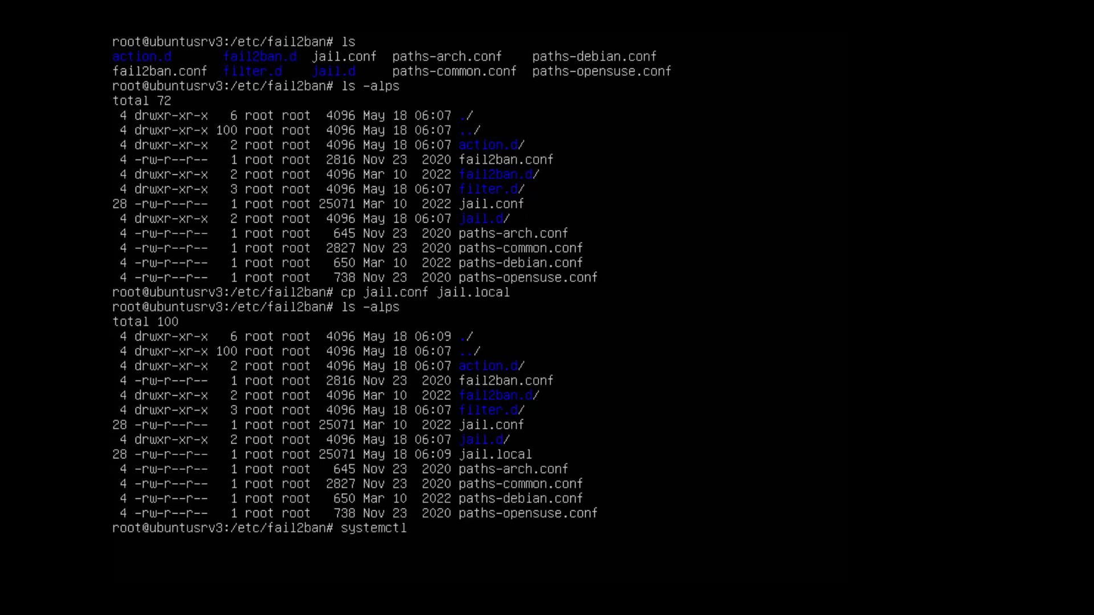
type("restart")
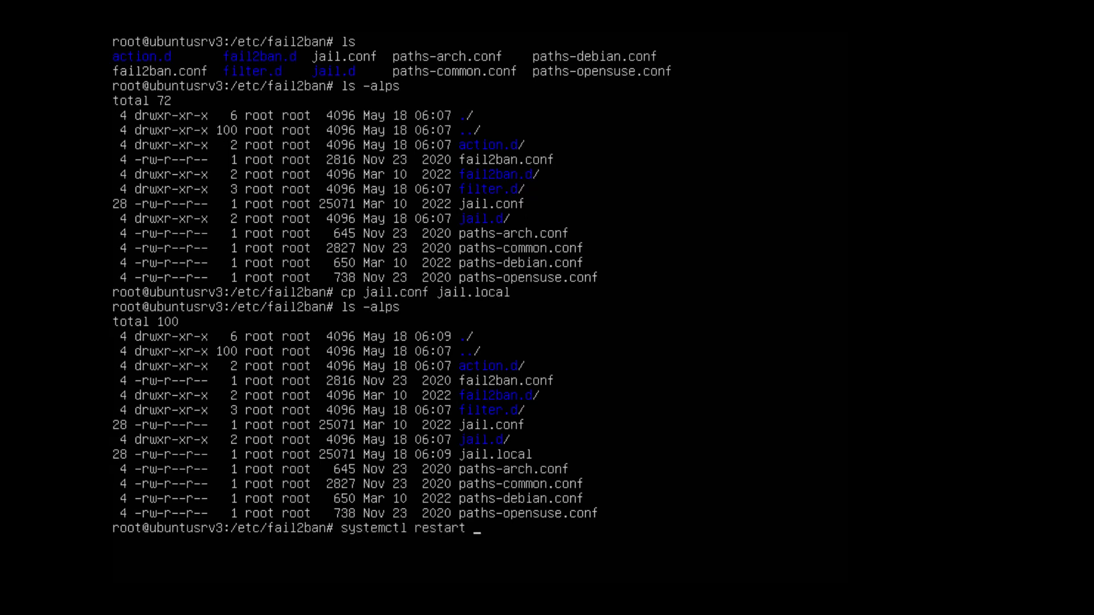
type("fail")
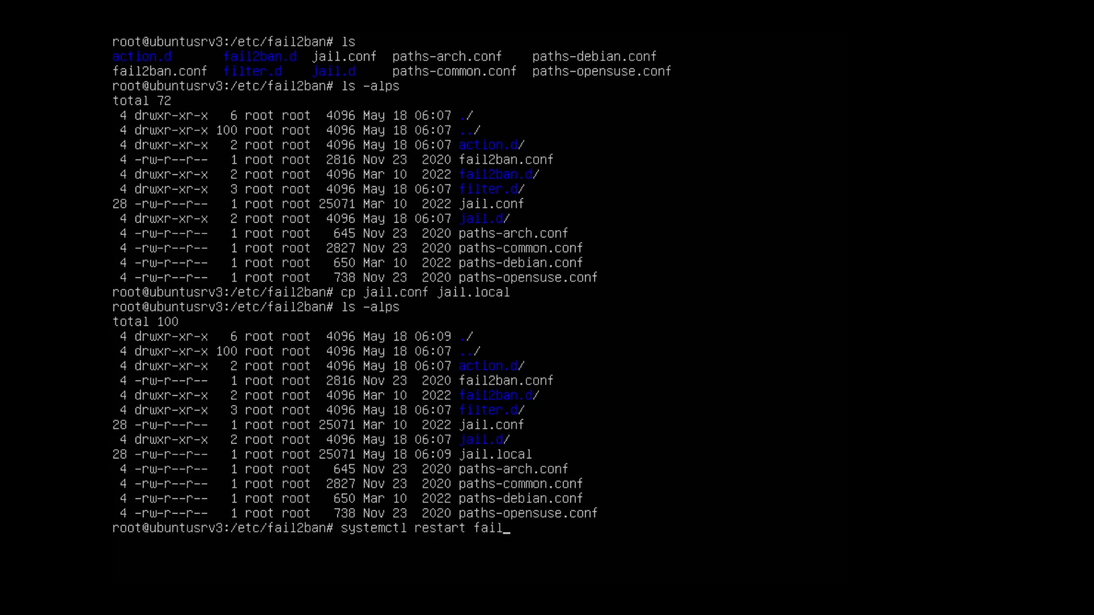
type("2n")
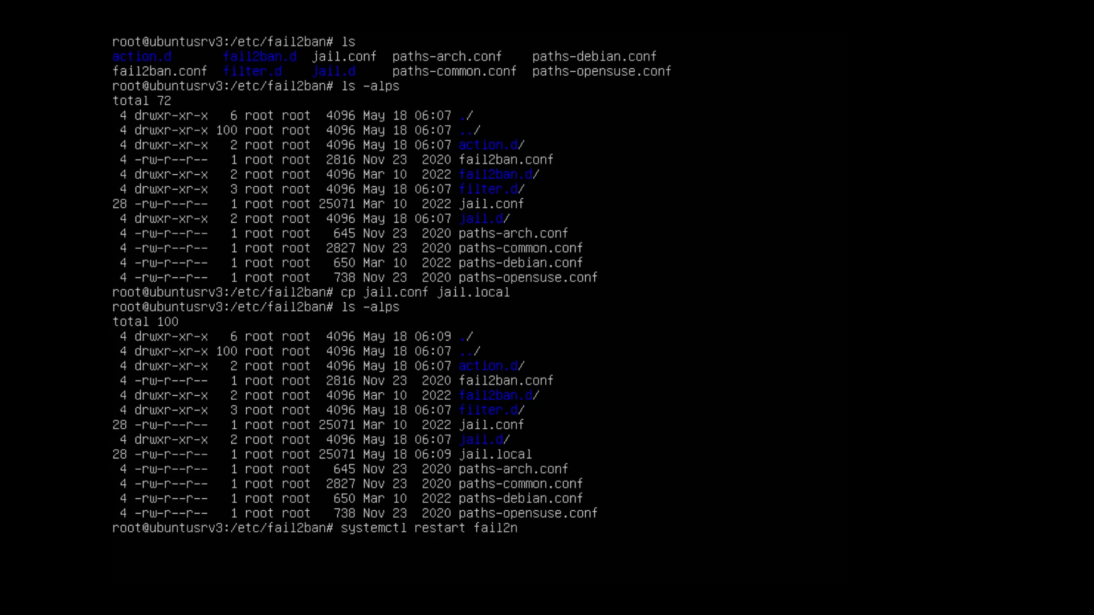
type("ban")
type("systemctl")
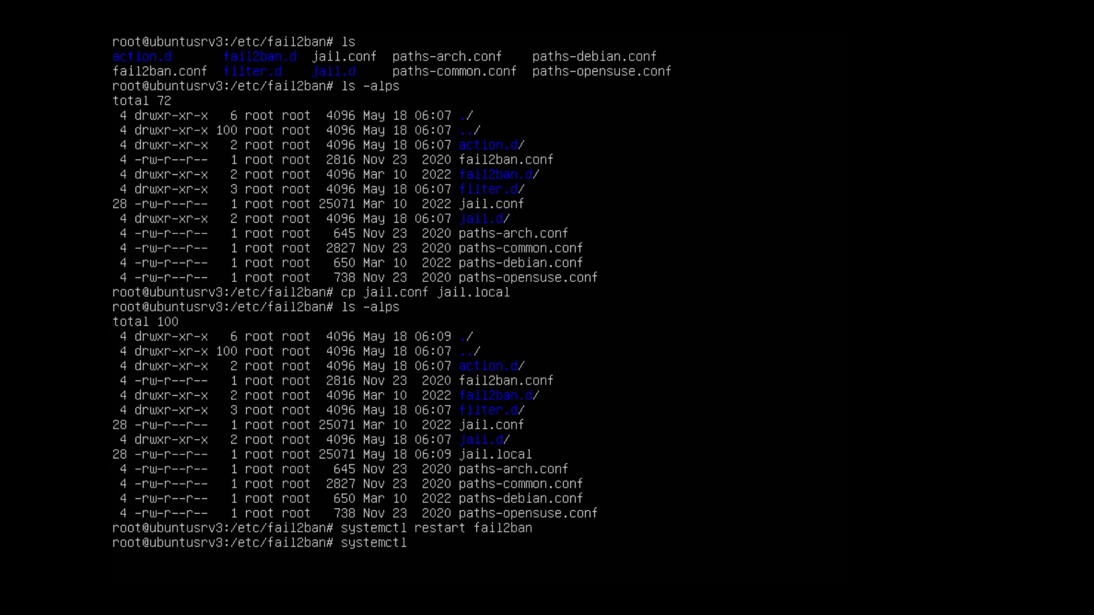
type("enable --now fail2ban")
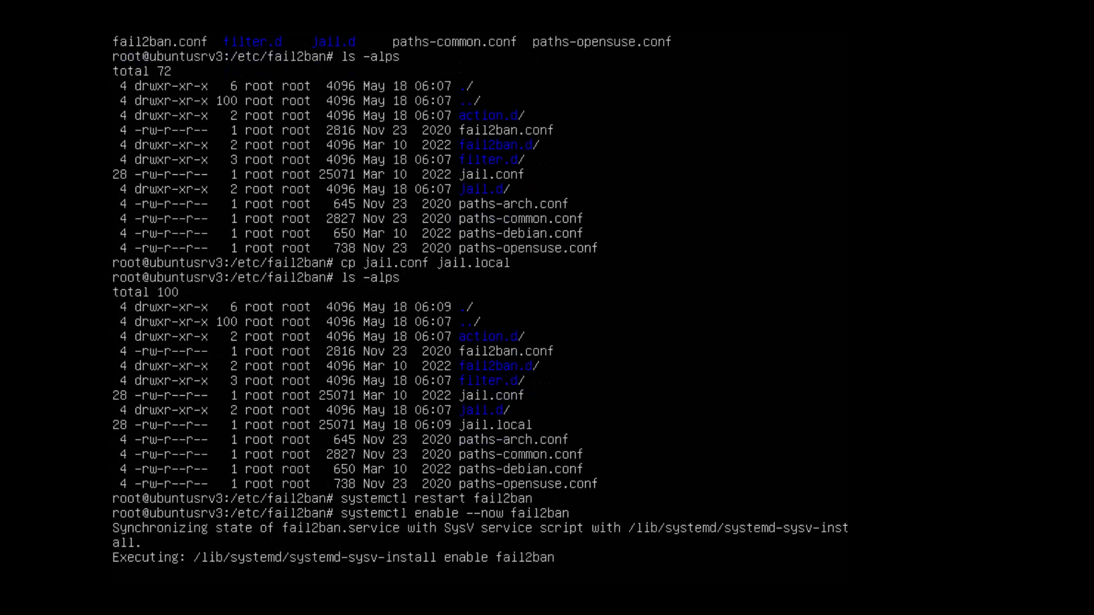
Check 'systemctl status -l fail2ban' shows the service active and running.
type("srv3:/etc/fail2ban# systemctl")
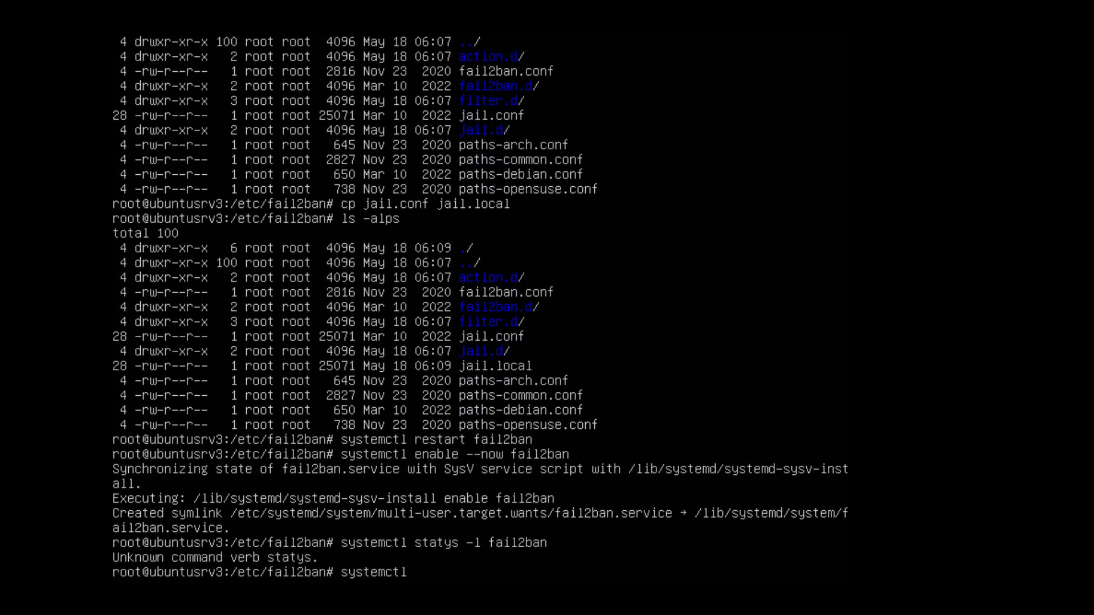
type("status")
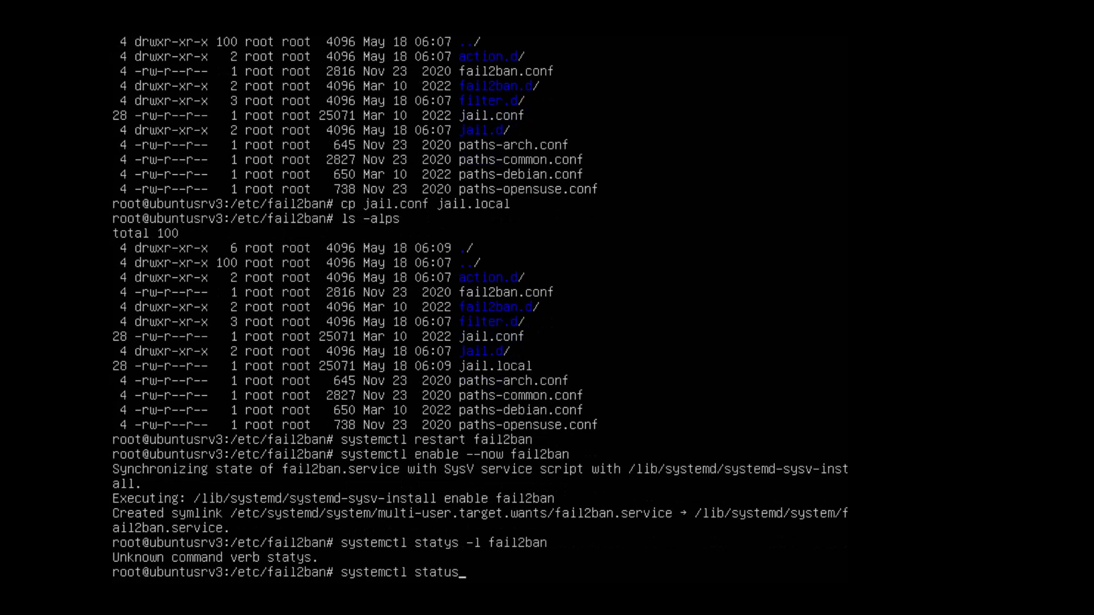
type("-l fail2ba")
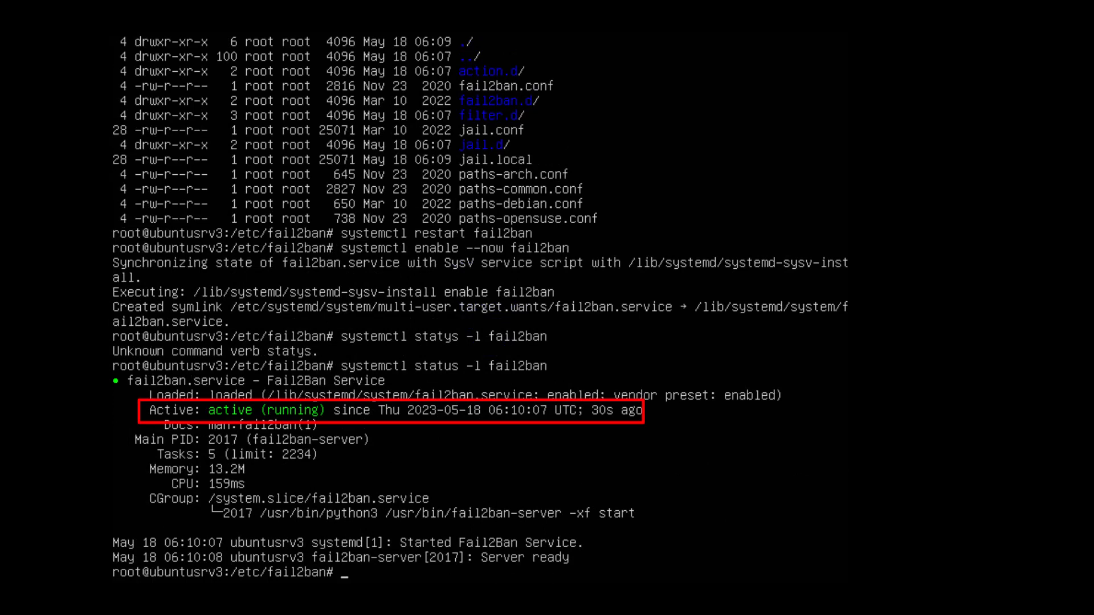
type("nano jail.")
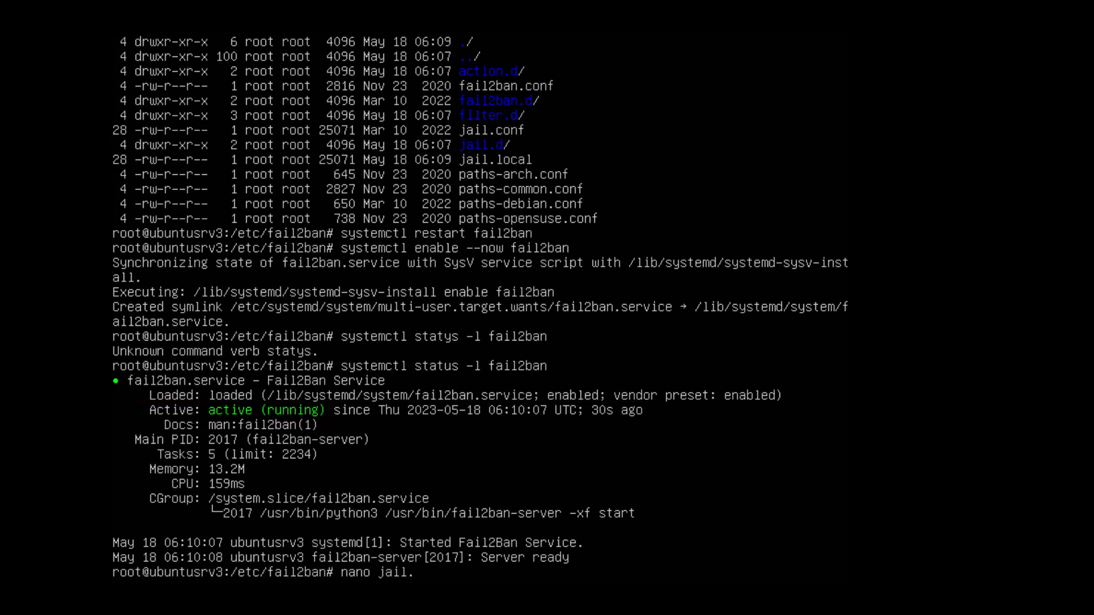
In jail.local, append 172.16.14.0/24 and 172.16.15.254/24 to ignoreip and set bantime to 2m.
type(".local")
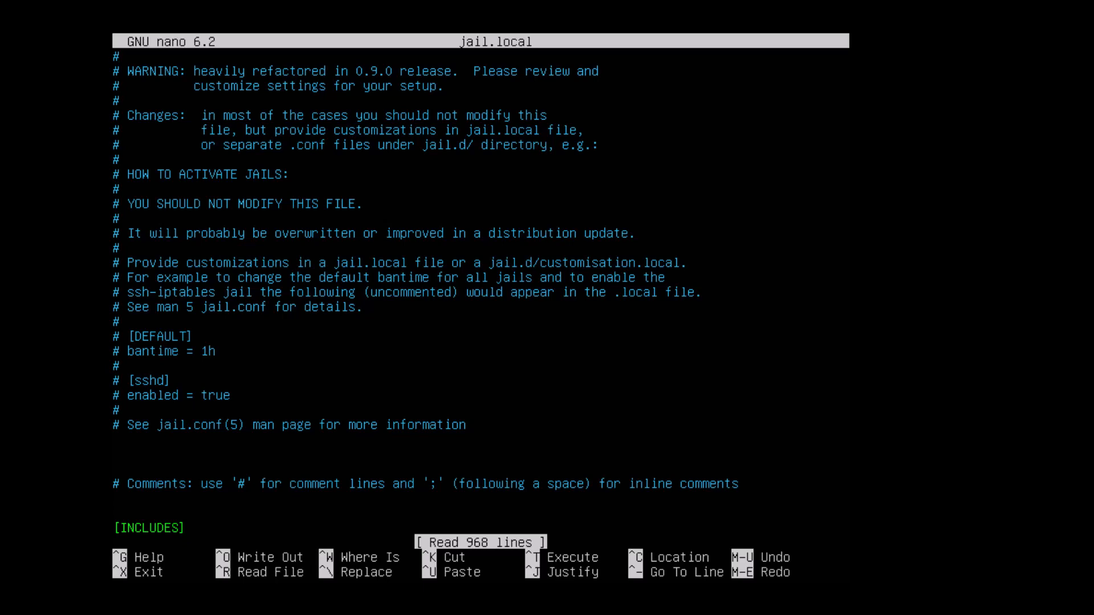
scroll("down", 3)
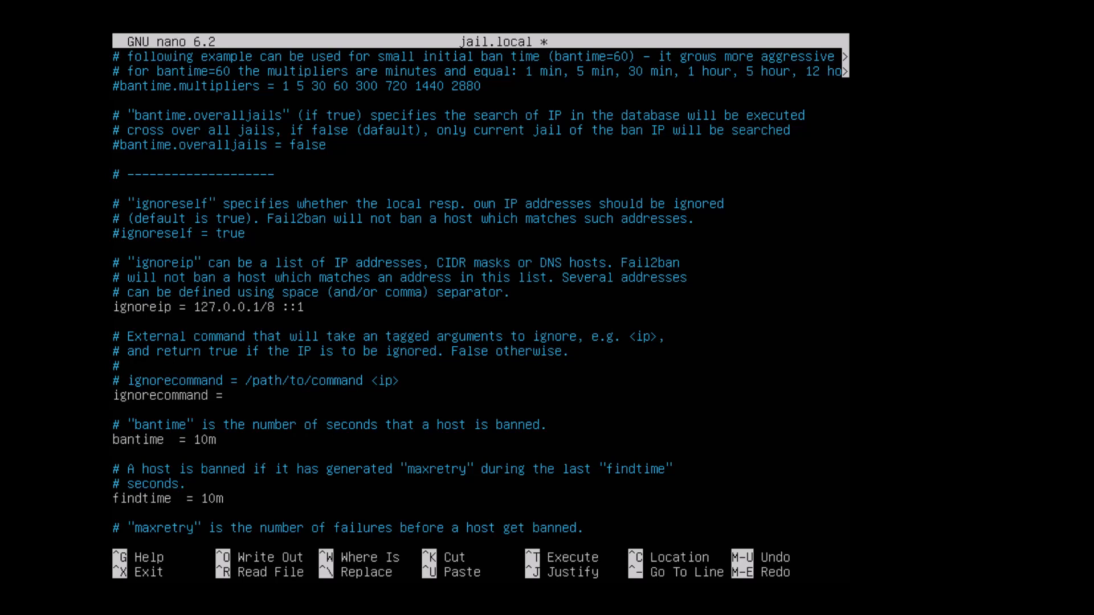
type("172.16.14.0/24 172.16.15.254/24")
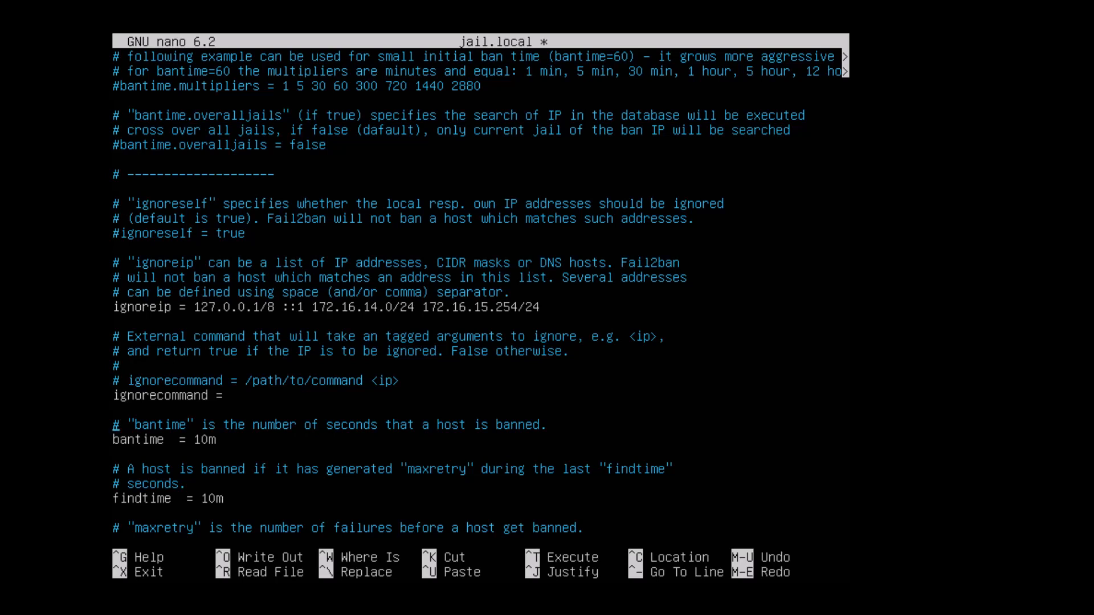
type("2m")
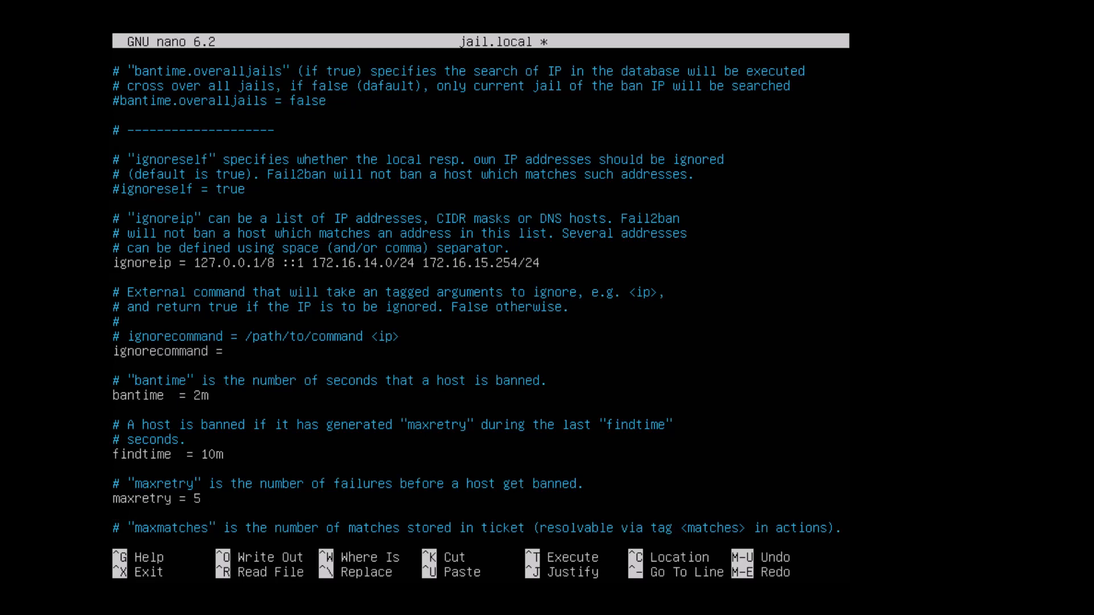
Change maxretry from 5 to 7 in jail.local.
type("7")
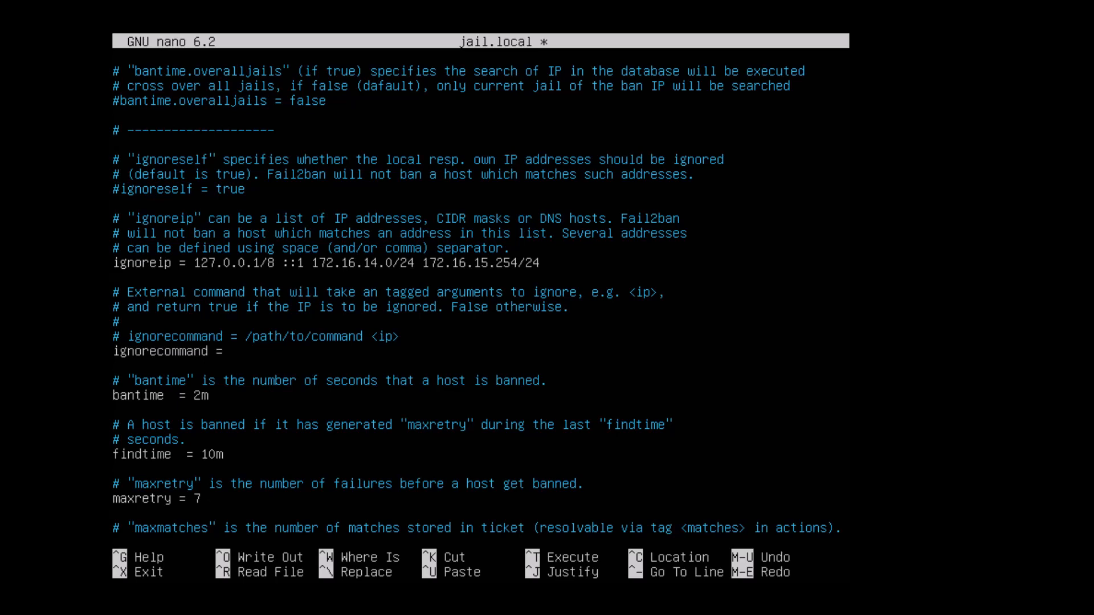
scroll("down", 3)
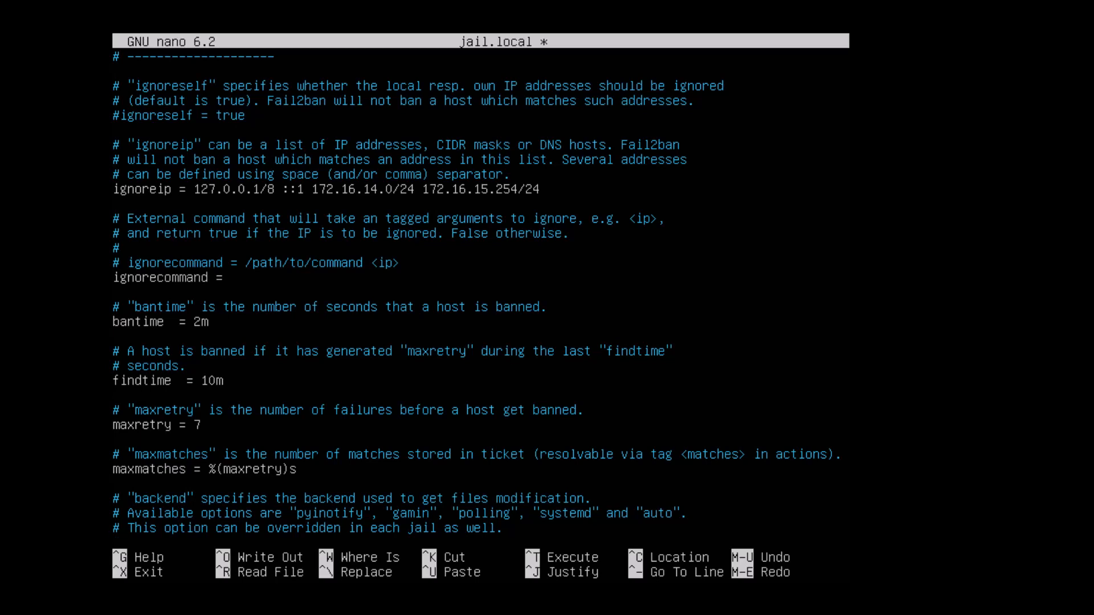
Review the [sshd] jail section, then save jail.local and exit nano.
scroll("down", 3)
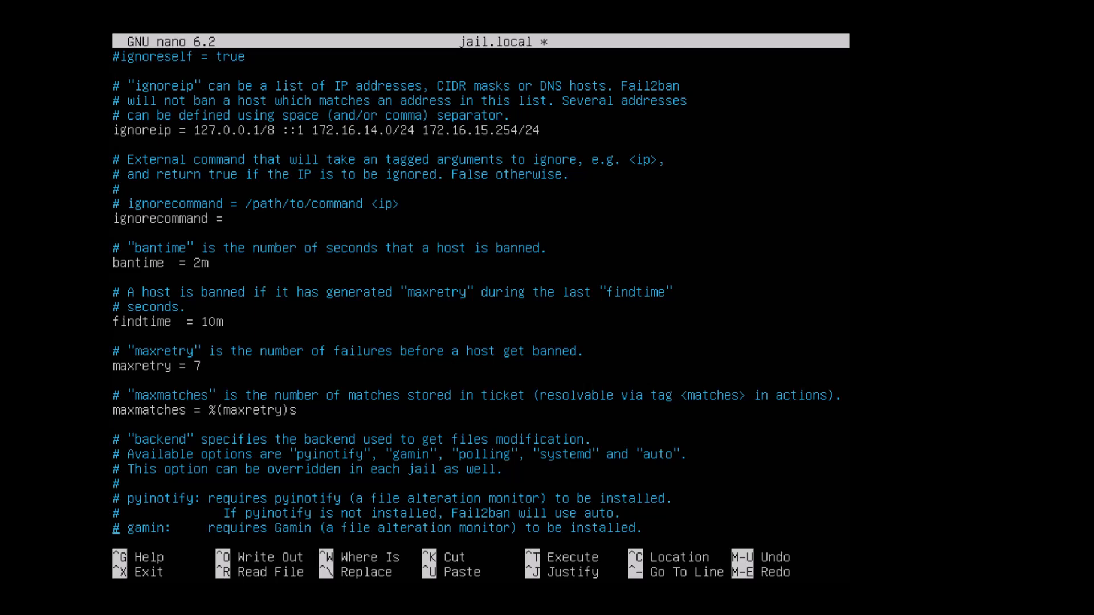
scroll("down", 3)
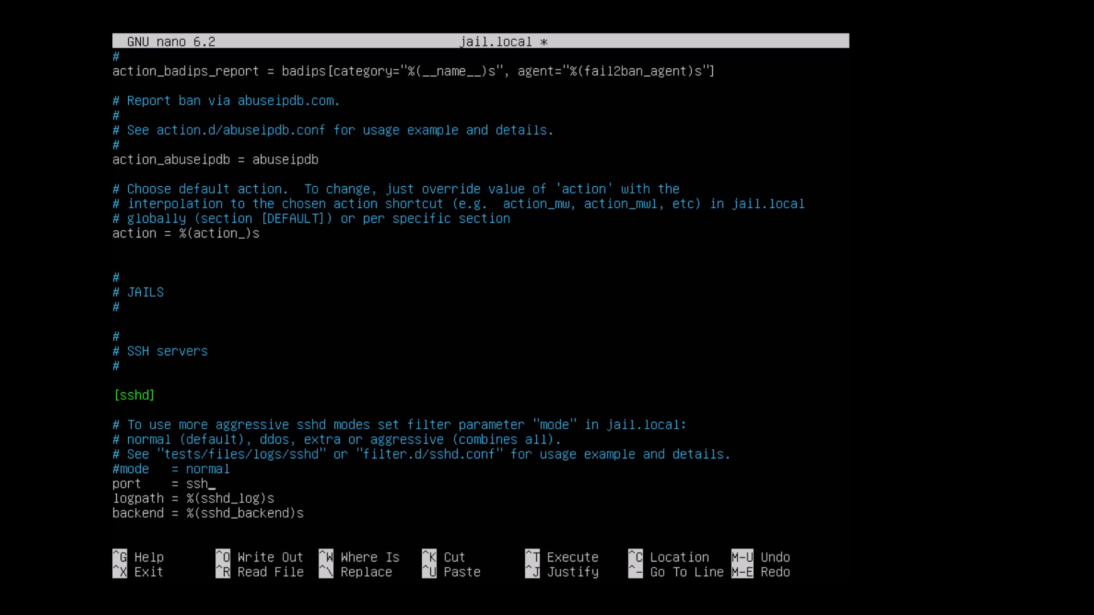
key("Backspace")
type("systemctl restart fail2ban")
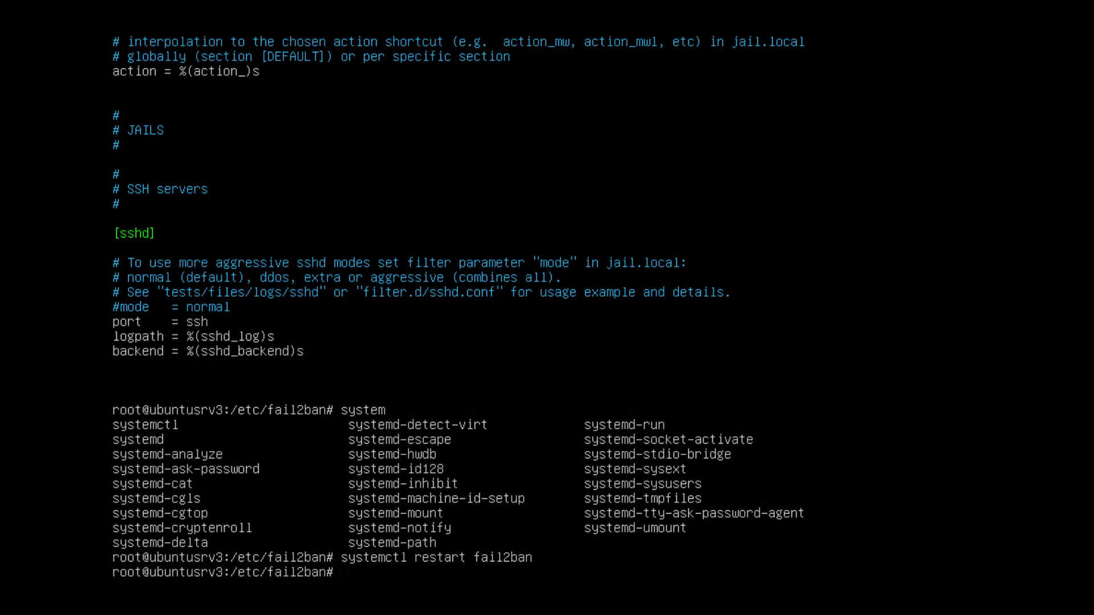
Restart fail2ban and run 'systemctl enable --now fail2ban' to load the new settings.
type("ssy")
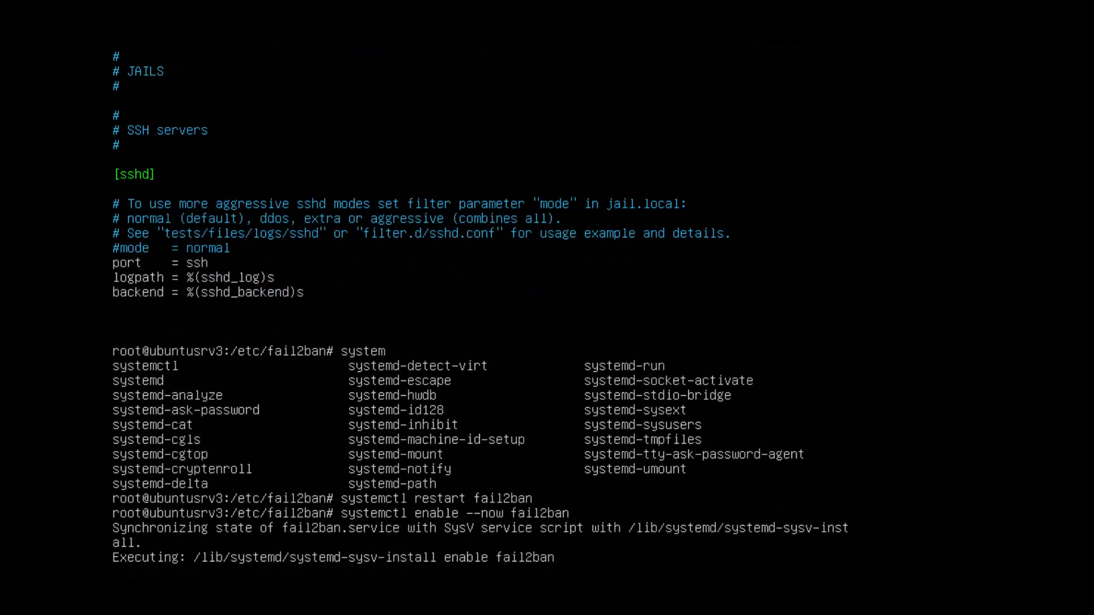
key("Return")
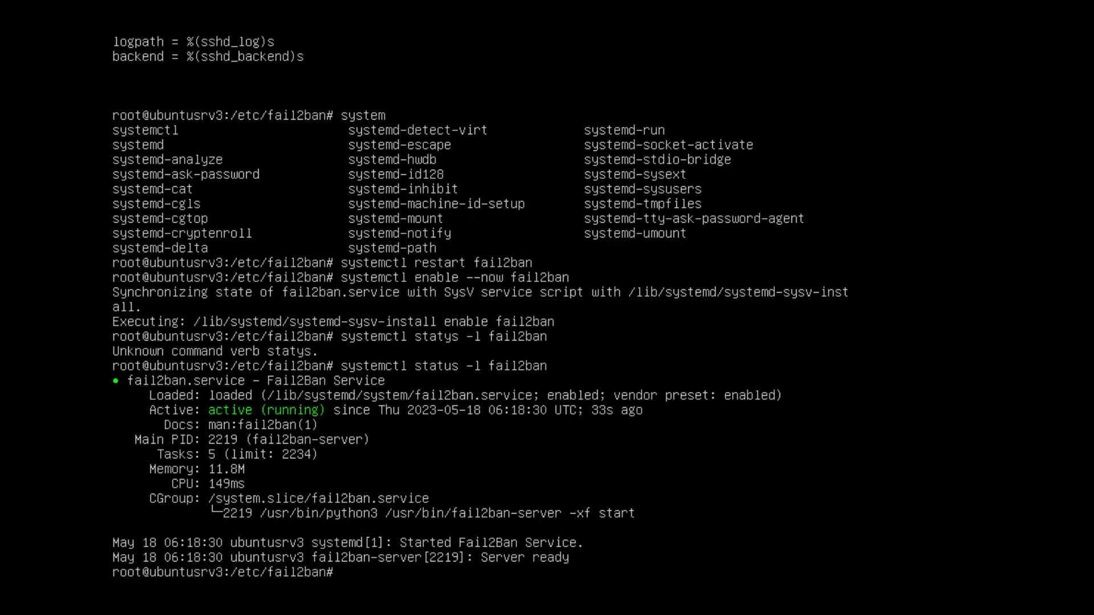
Run 'fail2ban-client status' to confirm one jail, sshd, is active.
type("fail2ban-client status")
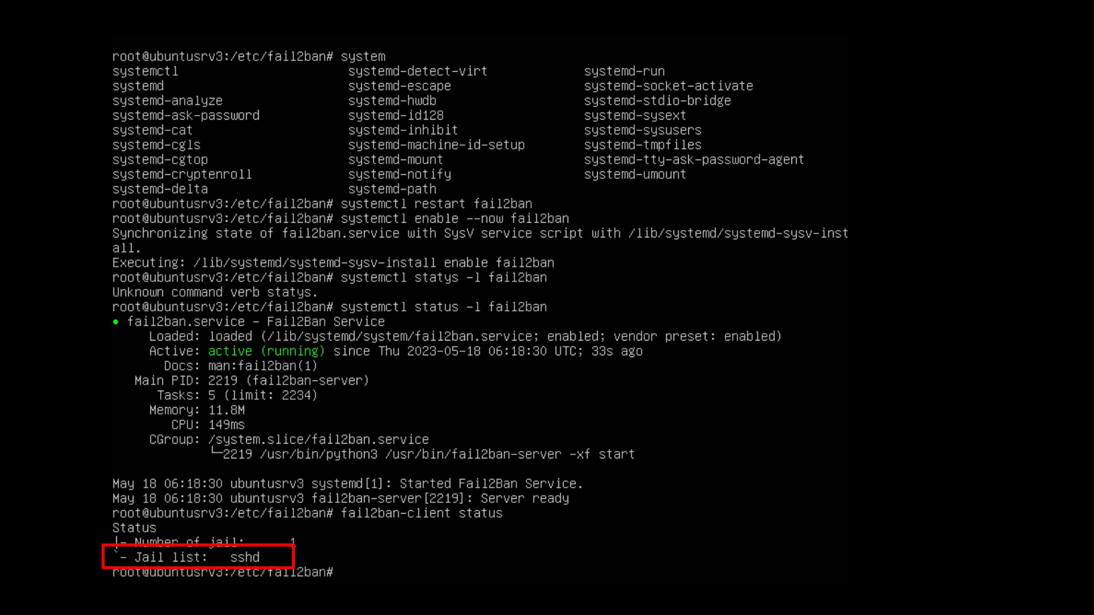
type("nano")
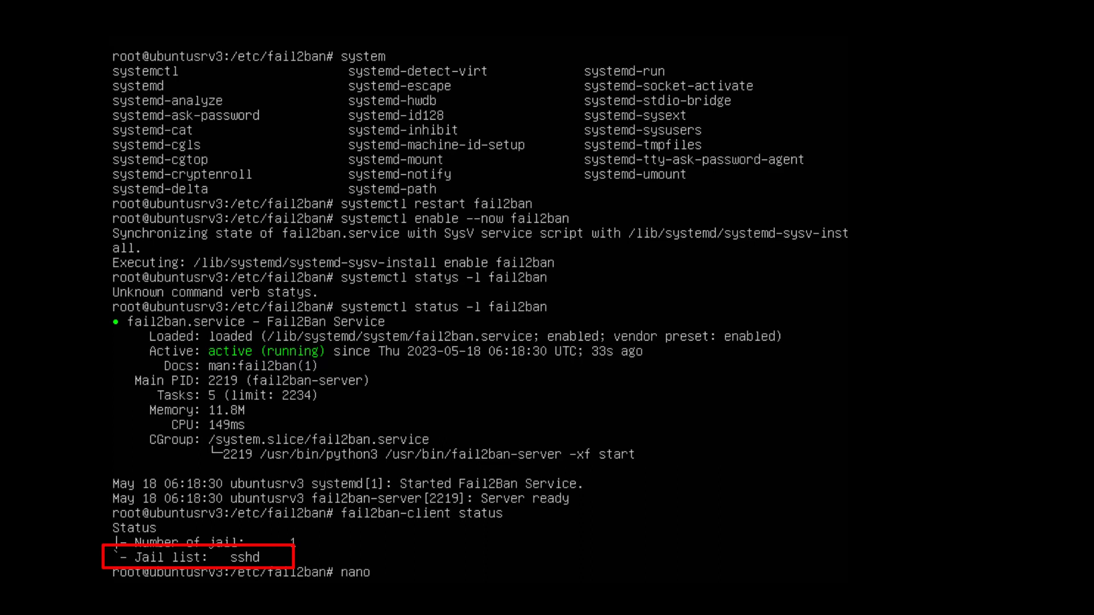
Add 'enabled = true' under [apache-auth] in jail.local and save the file.
type("jail.local")
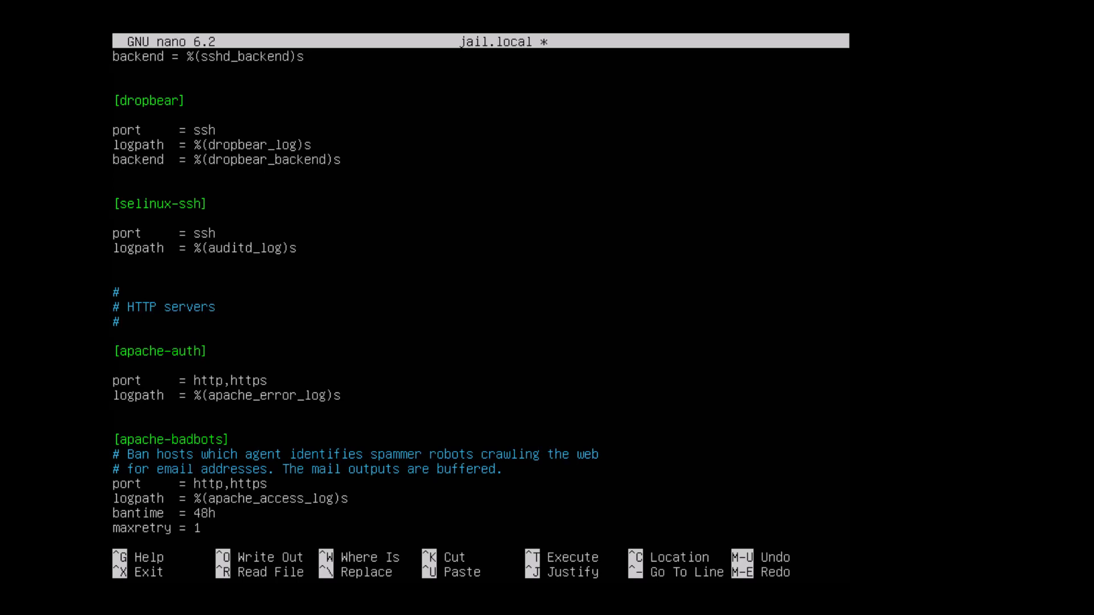
type("enabled")
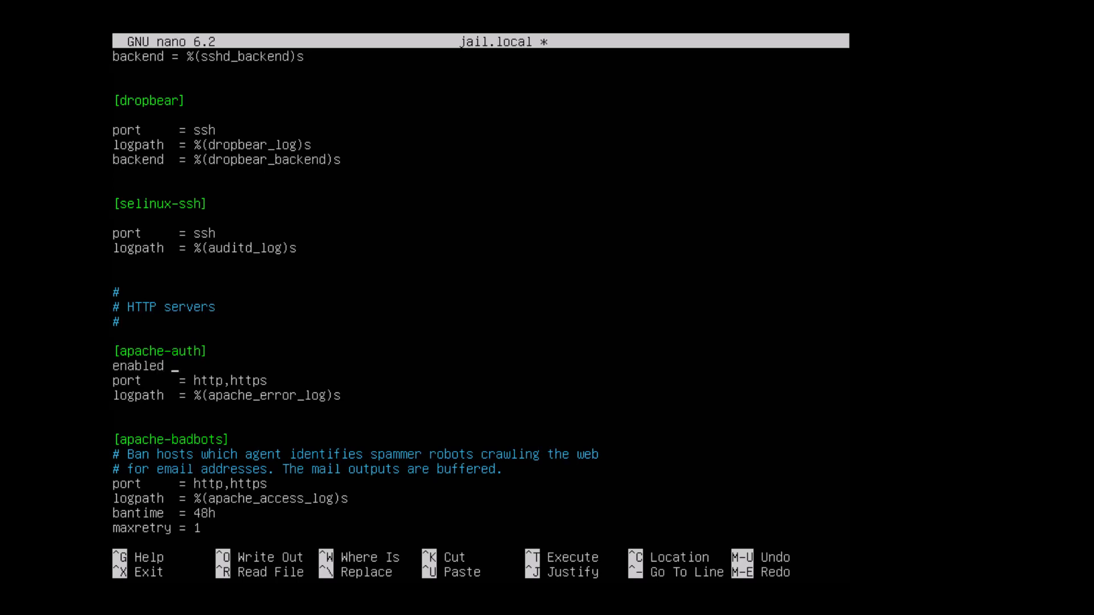
type("= true")
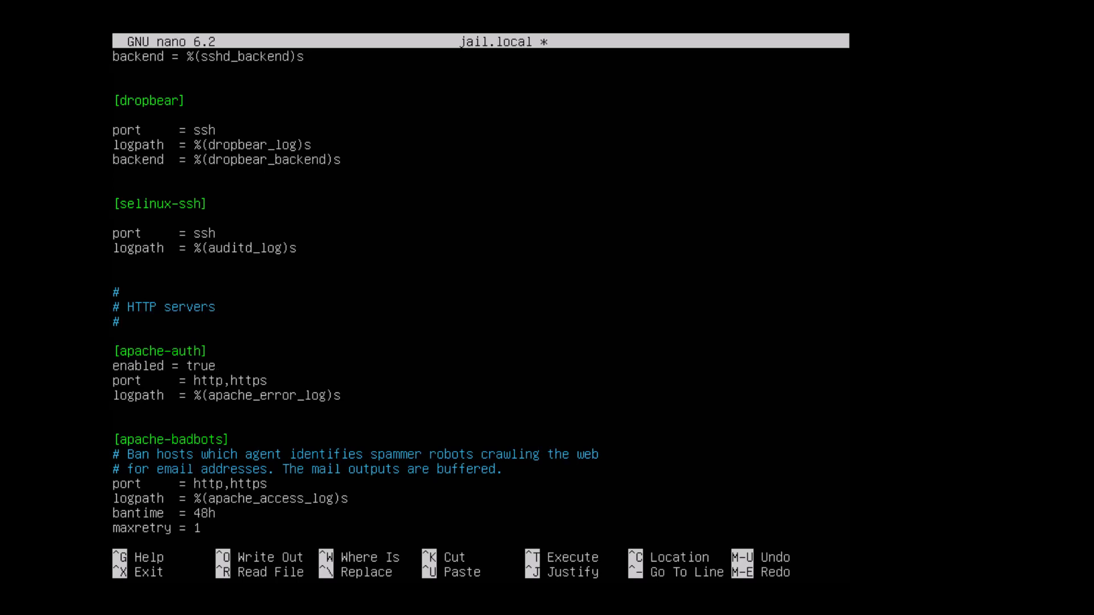
key("ctrl+o")
type("syst")
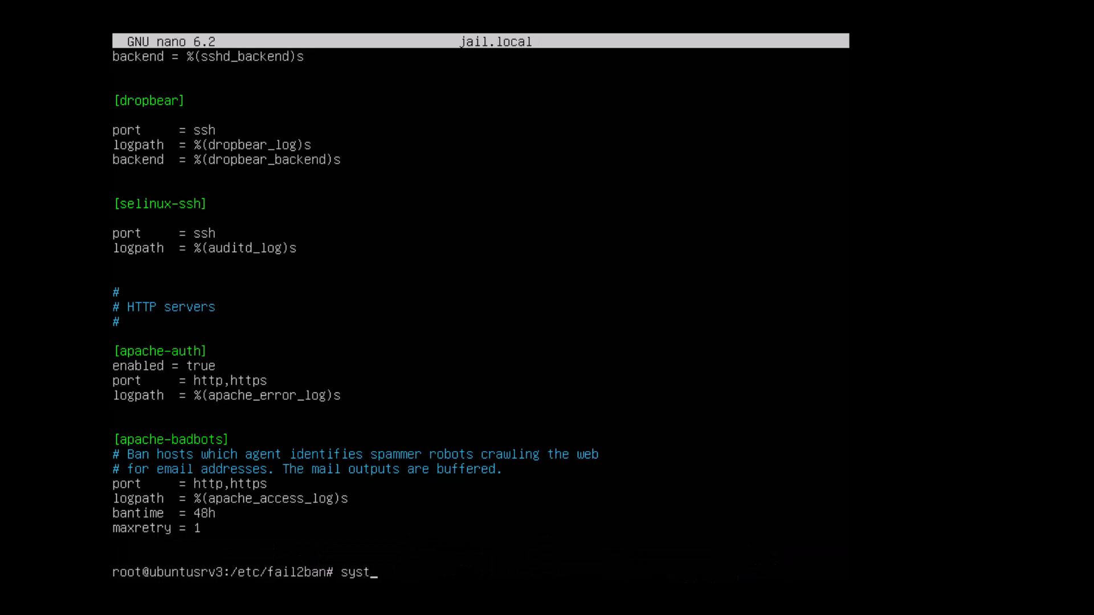
Restart fail2ban, check its status is active (running), and query 'fail2ban-client status'.
type("emctl restart fail2ban")
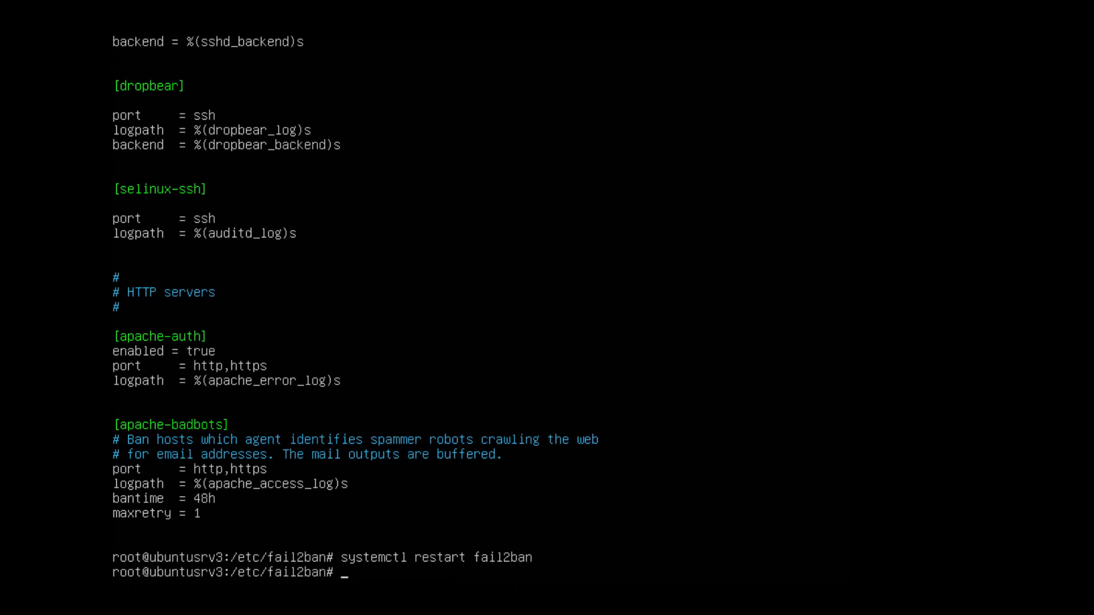
type("systemctl status -l")
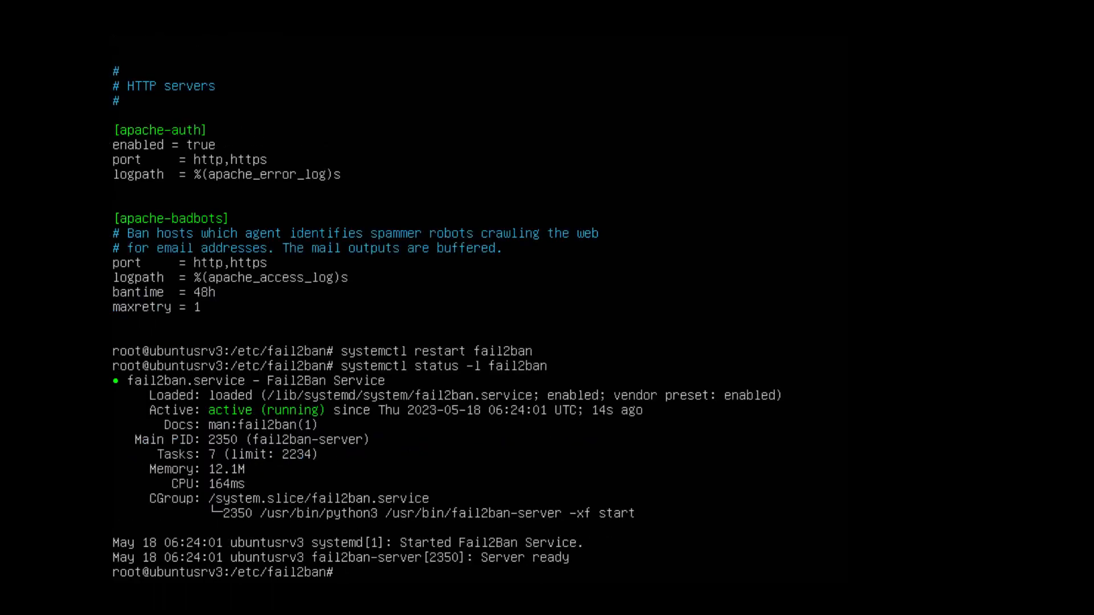
type("fail2ban-clie")
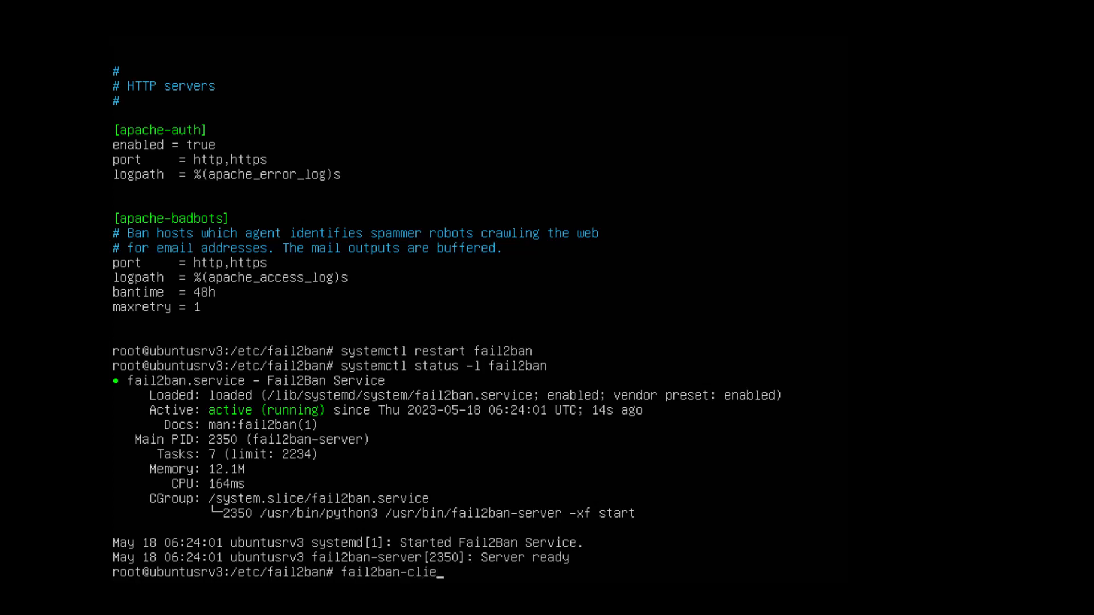
type("nt status")
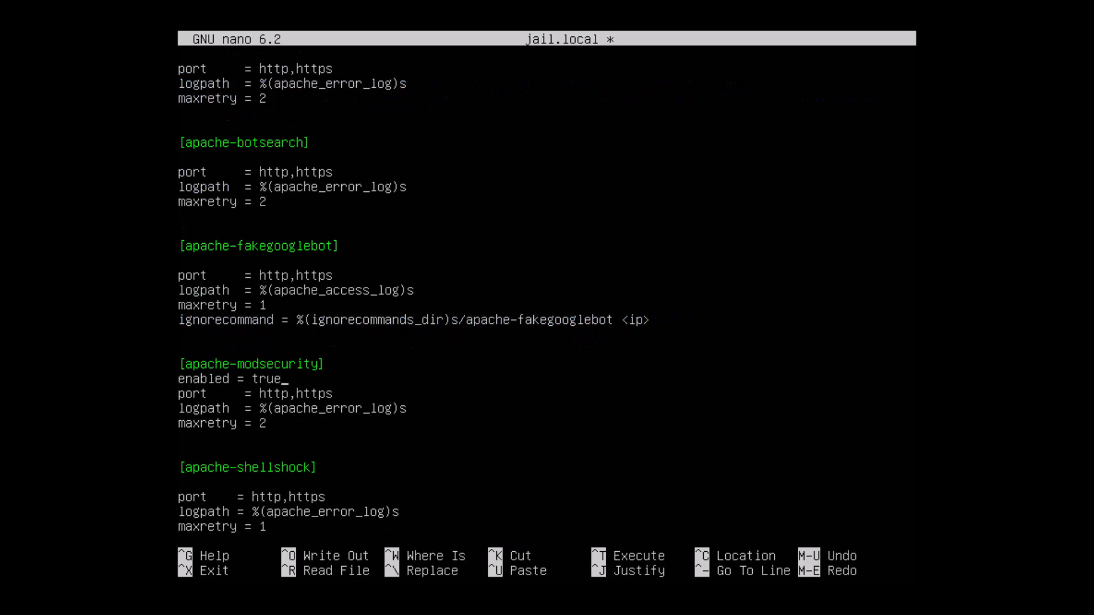
Add 'enabled = true' under the Apache jail sections and save jail.local.
type("enab")
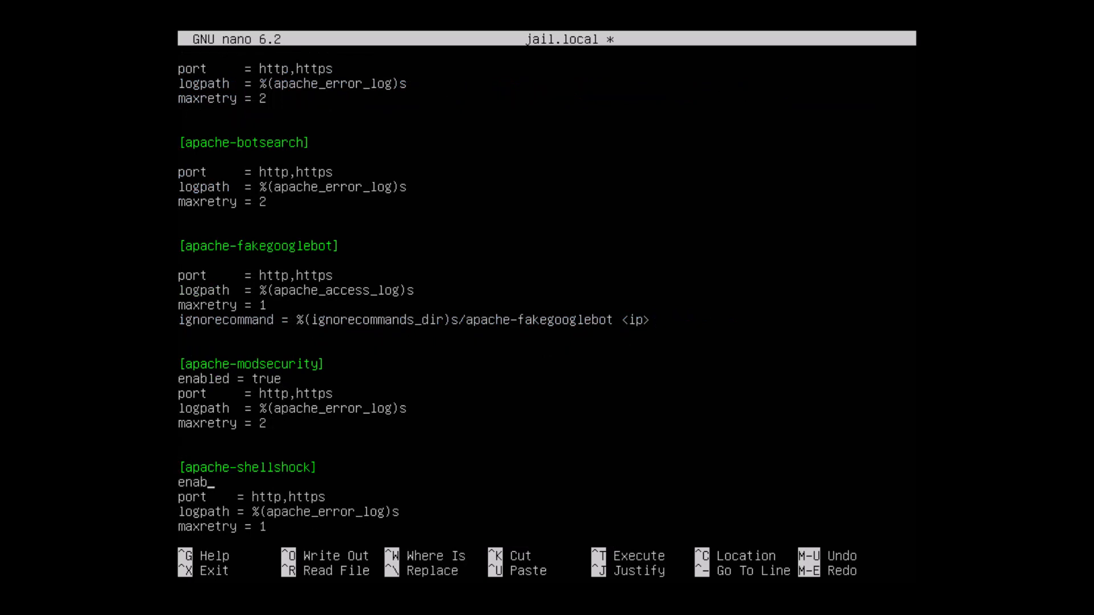
type("led = true")
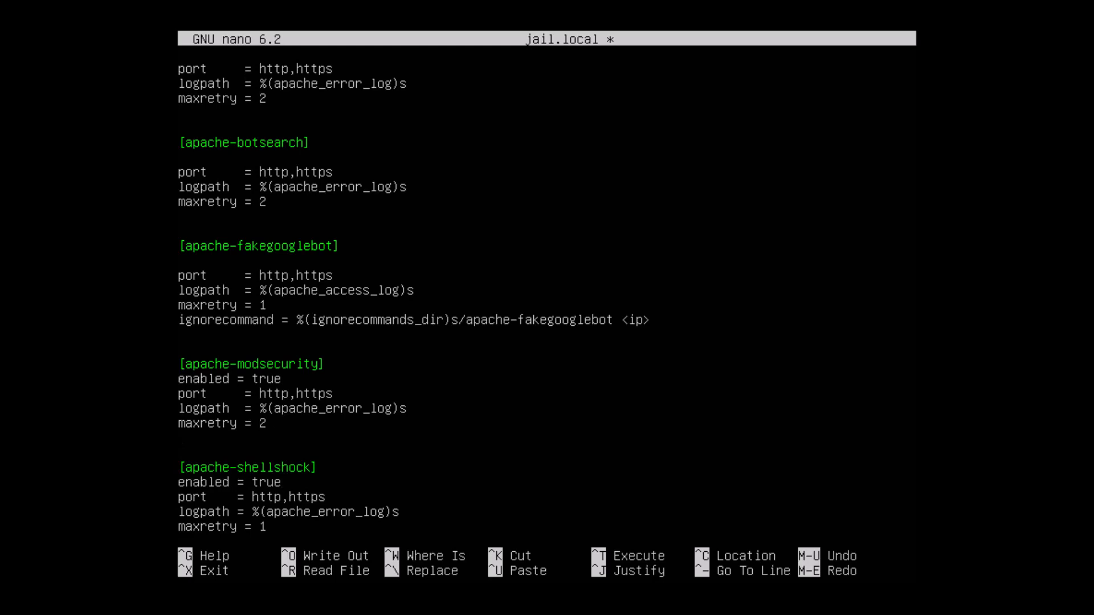
key("ctrl+o")
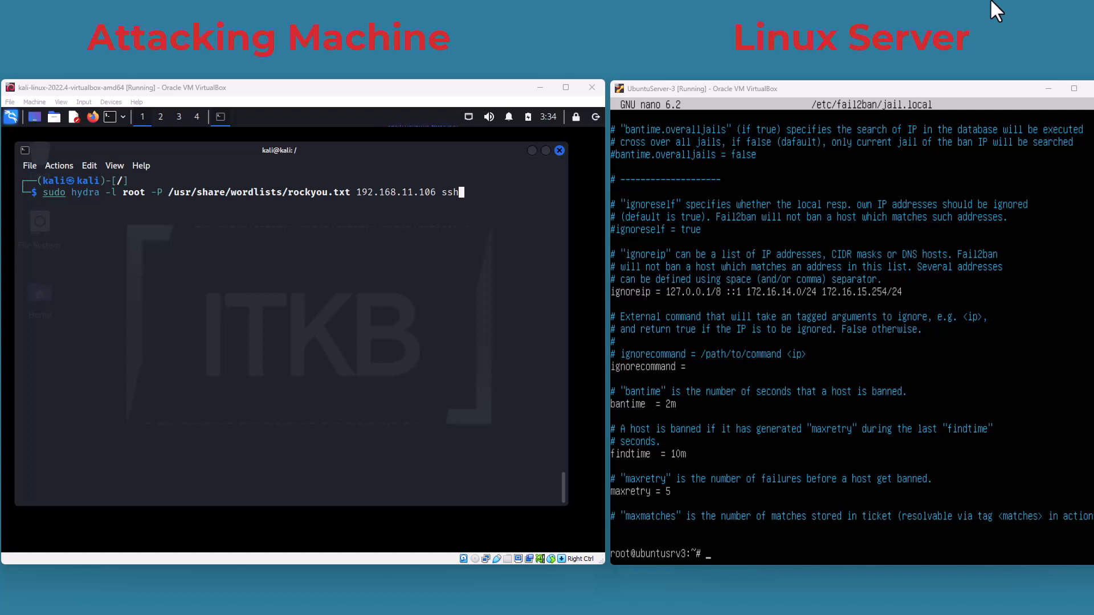
Follow the server log under /var/log with tail -f while Hydra attacks.
type("tail")
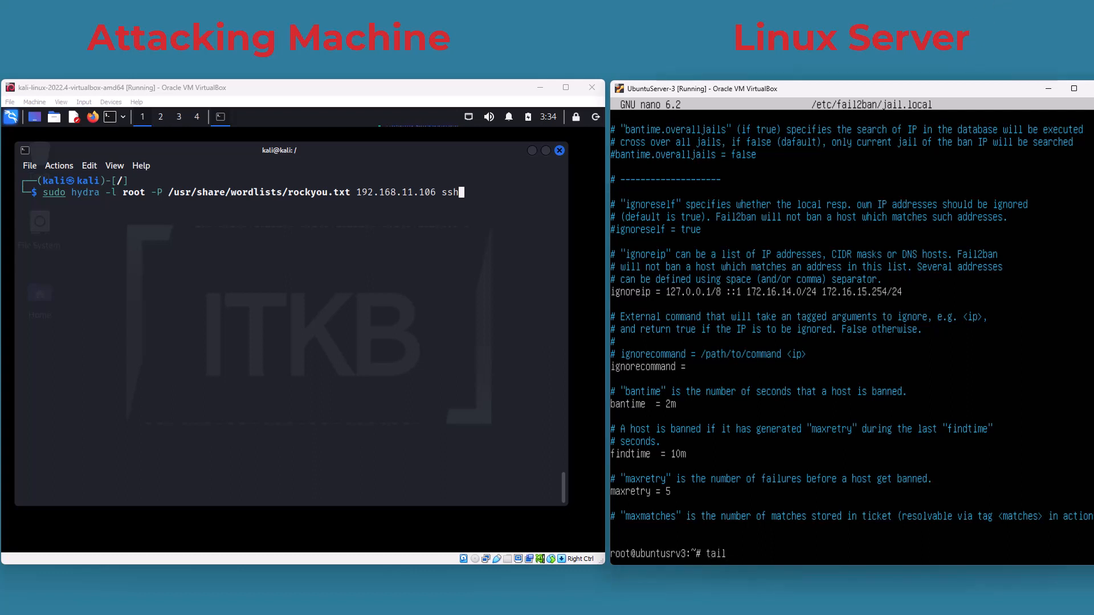
type("-f /")
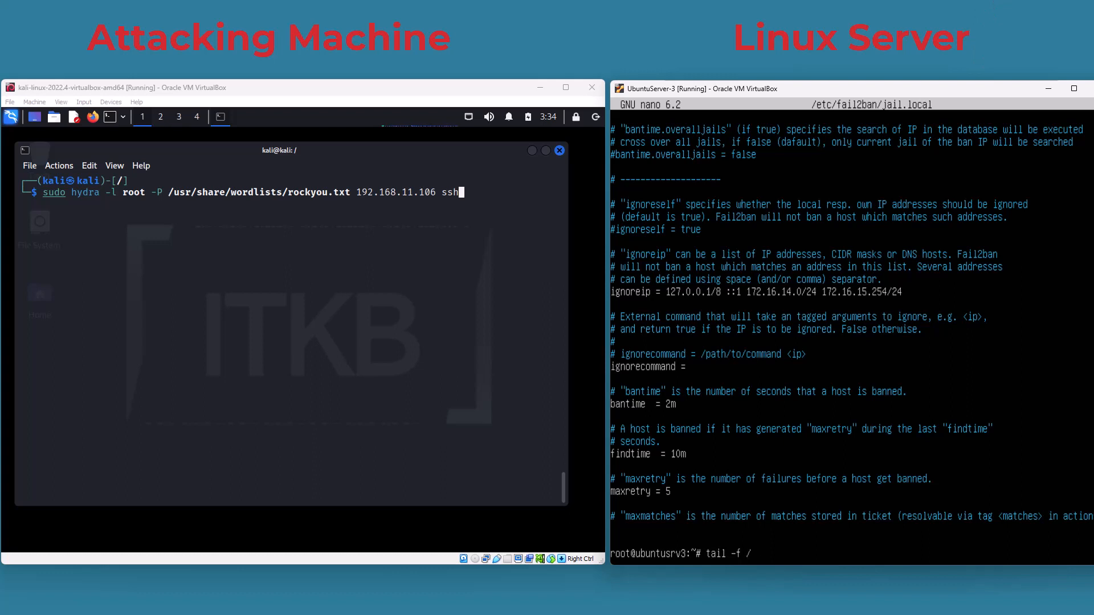
type("var/log/")
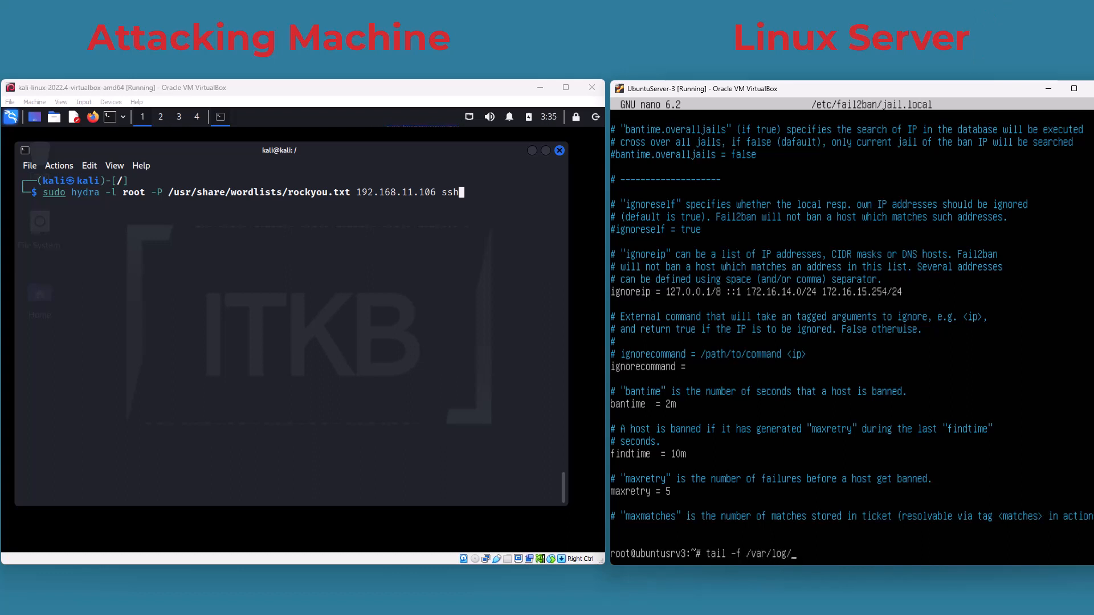
key("Return")
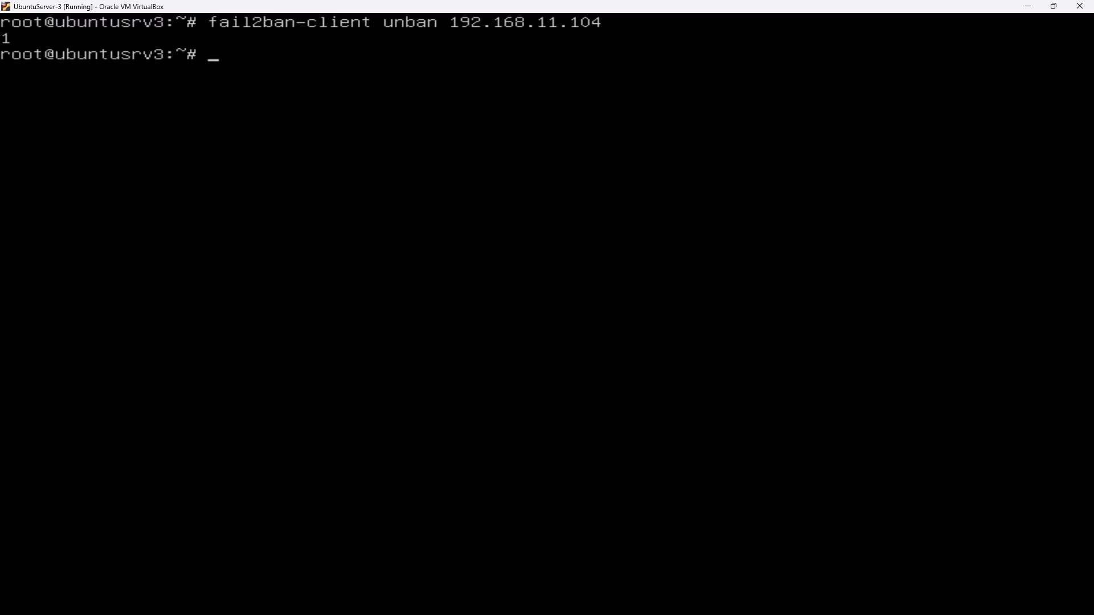
Show the sshd jail status listing 192.168.11.104 as banned.
type("fail2ban-c")
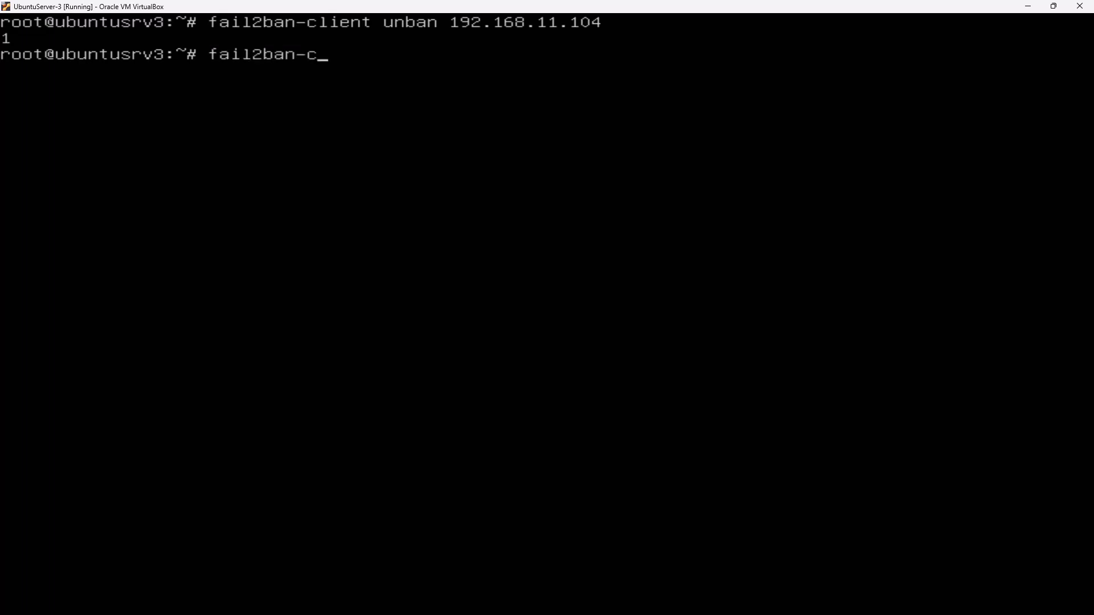
type("lient status sshd")
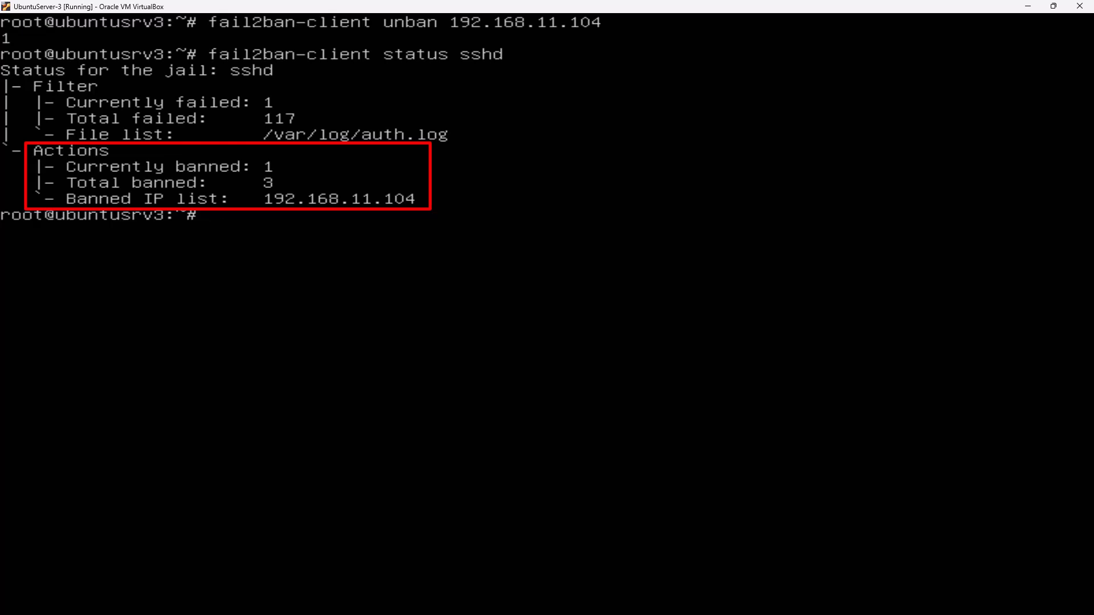
Unban 192.168.11.104 from all jails with fail2ban-client unban.
type("fail2ban-client")
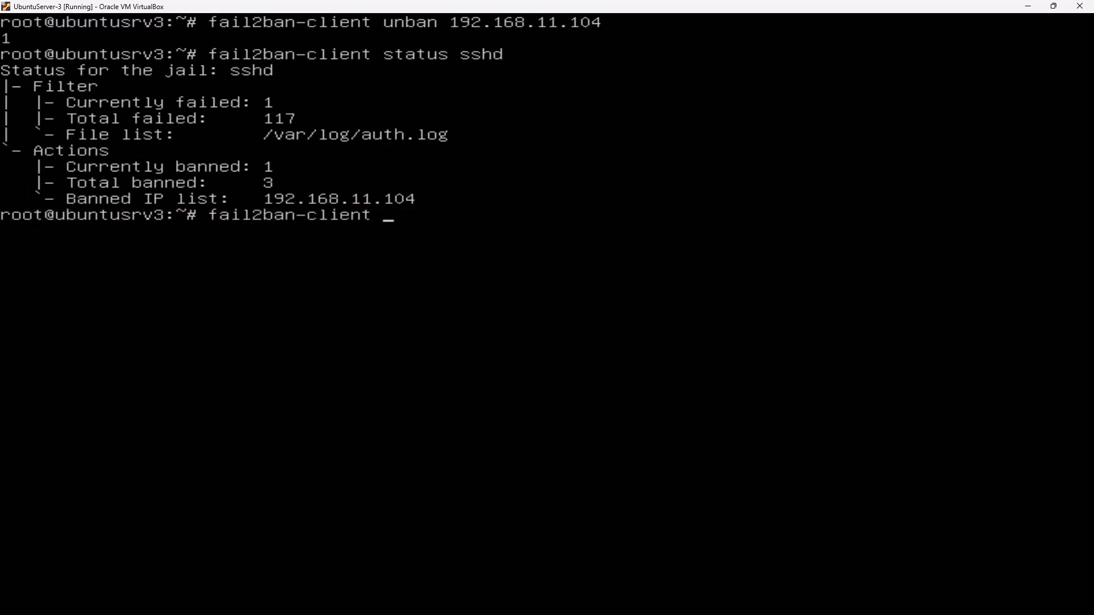
type("unban")
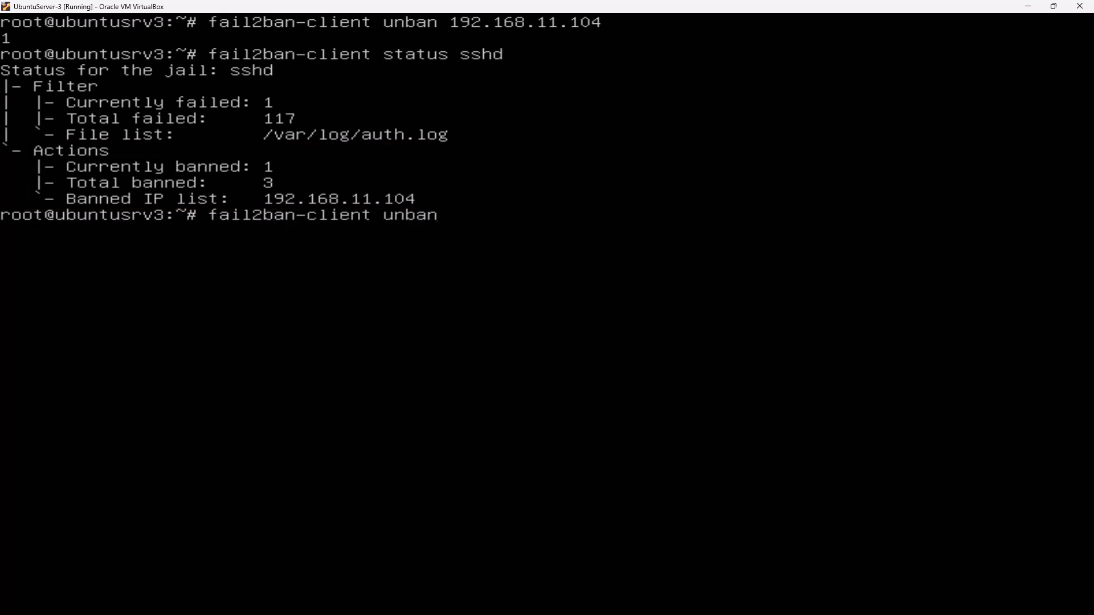
type("192.168.11.")
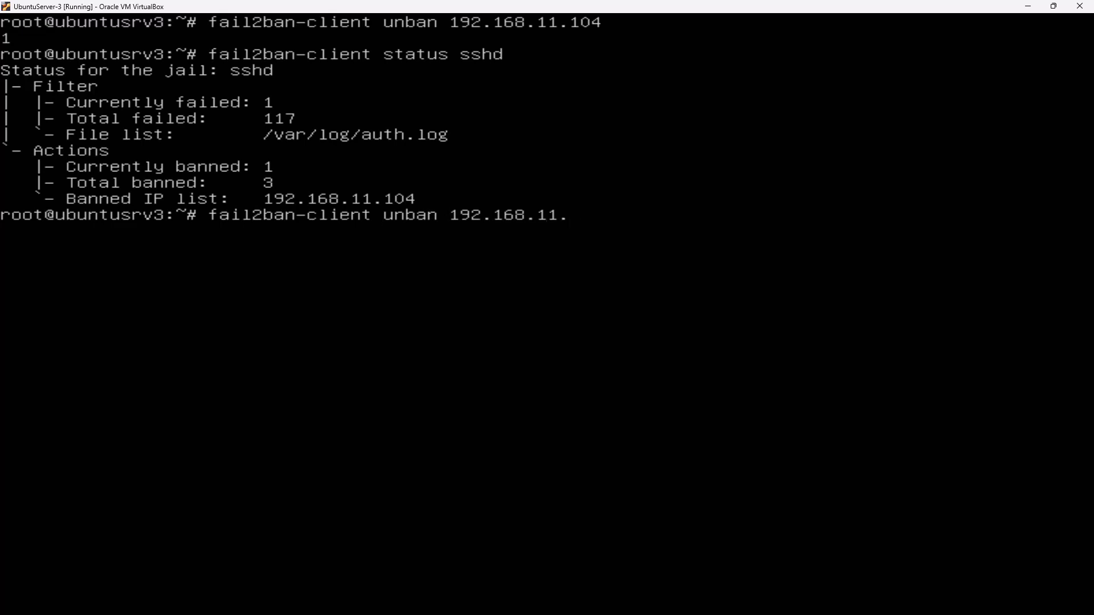
type("104")
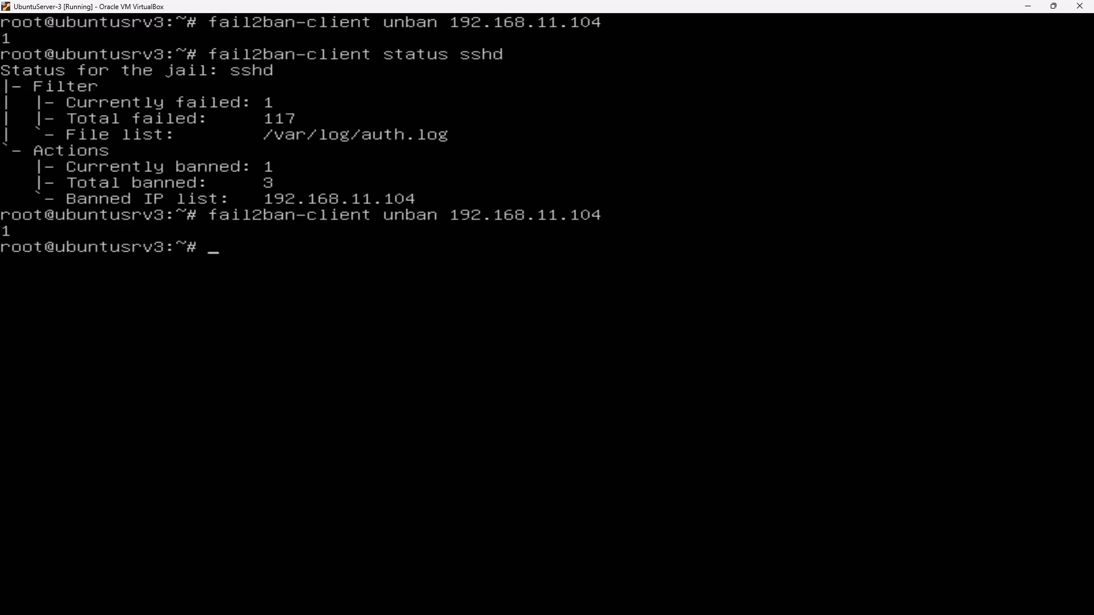
type("fail2ba")
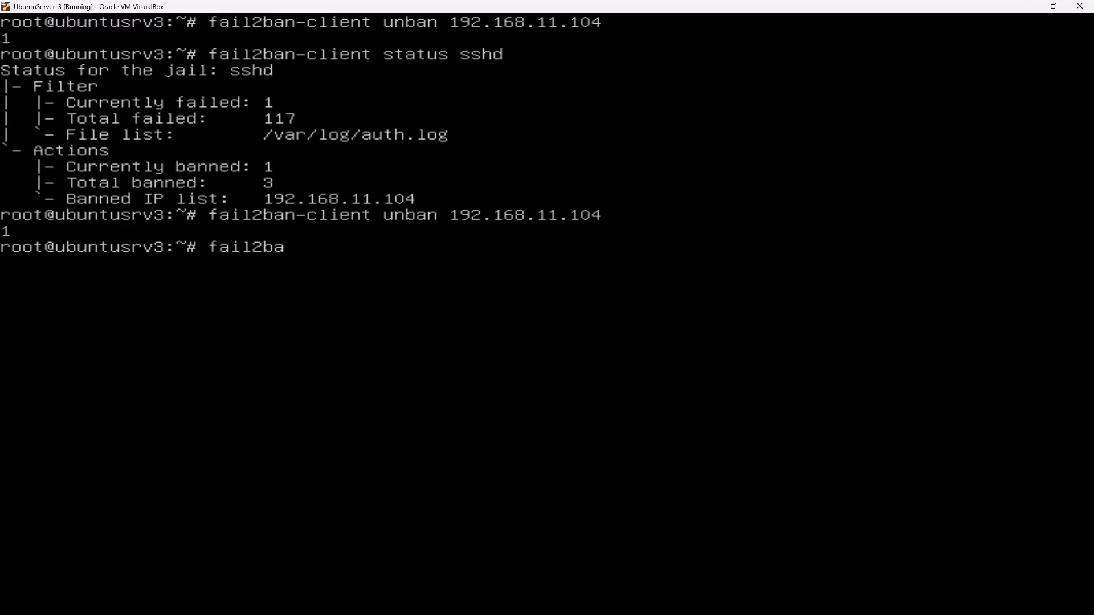
Unban 192.168.11.104 from the sshd jail only via fail2ban-client set sshd unbanip.
type("n-client")
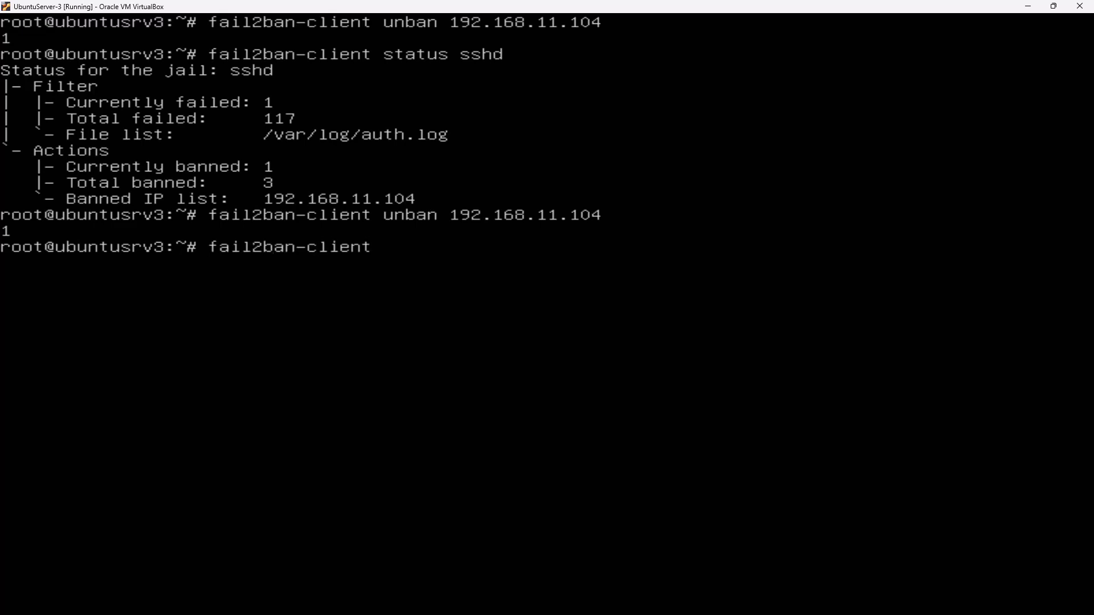
type("set sshd")
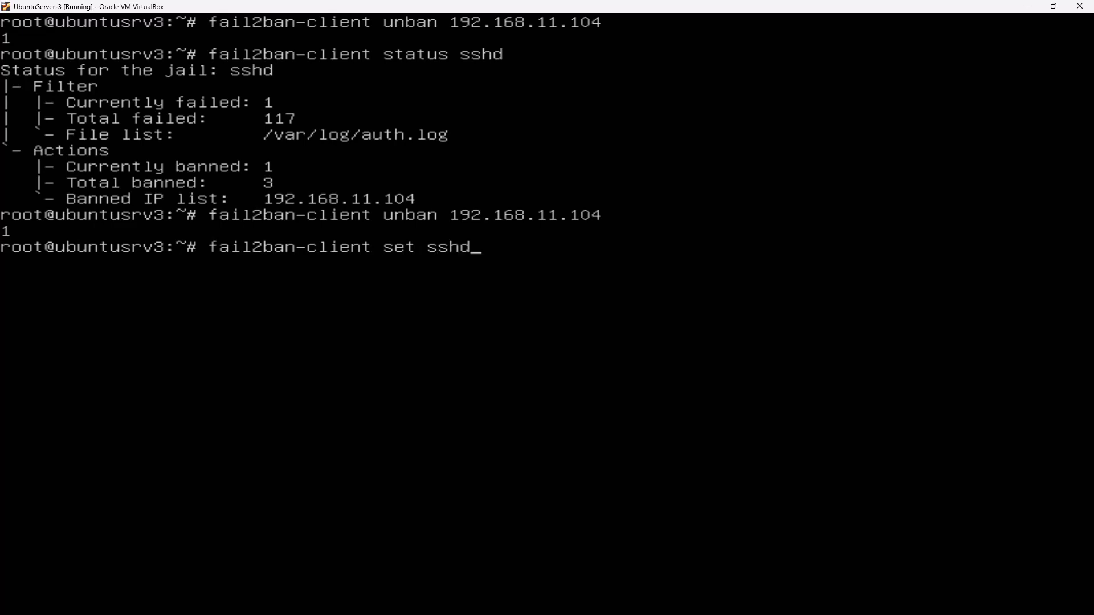
type("unb")
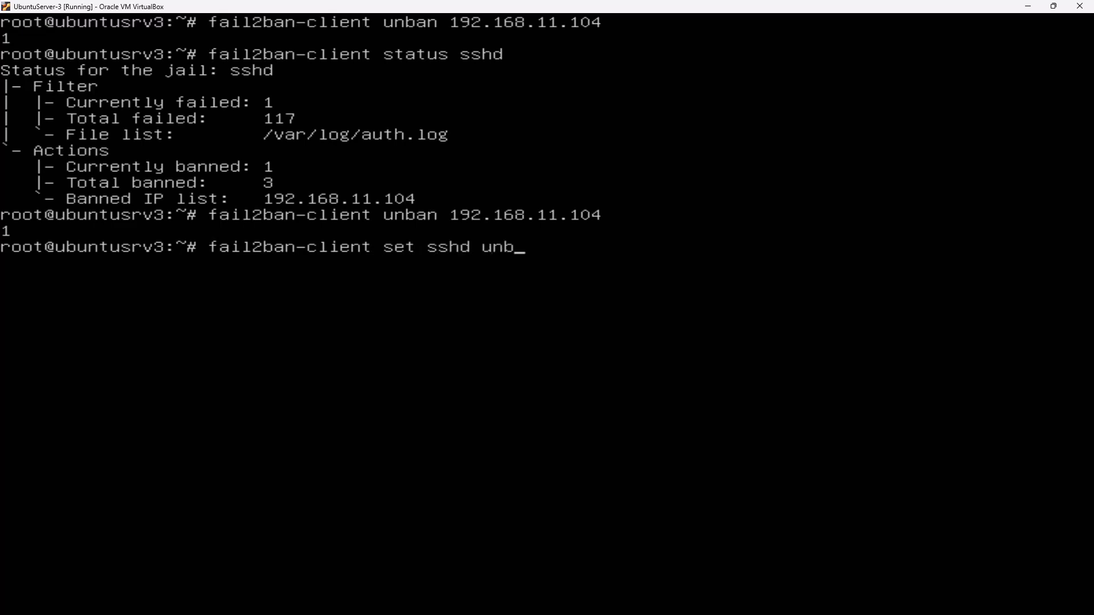
type("an")
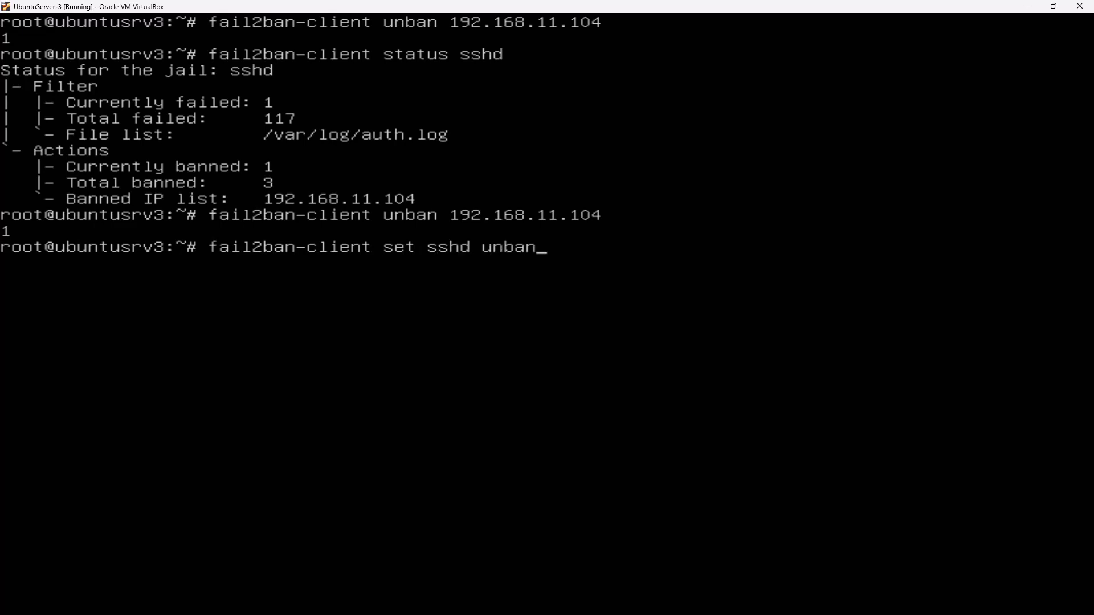
type("ip 192.16")
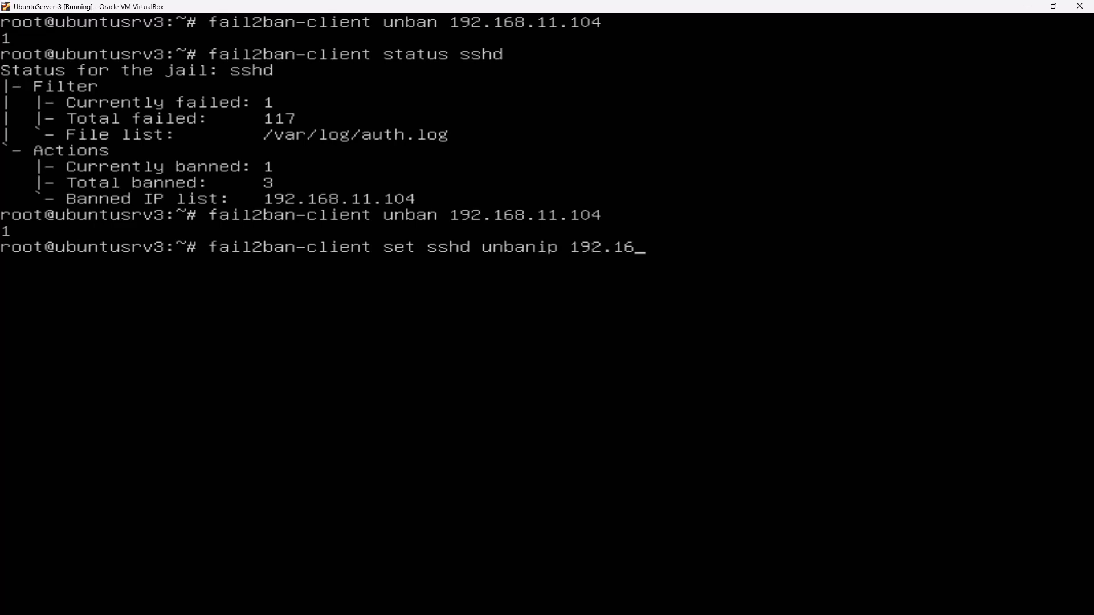